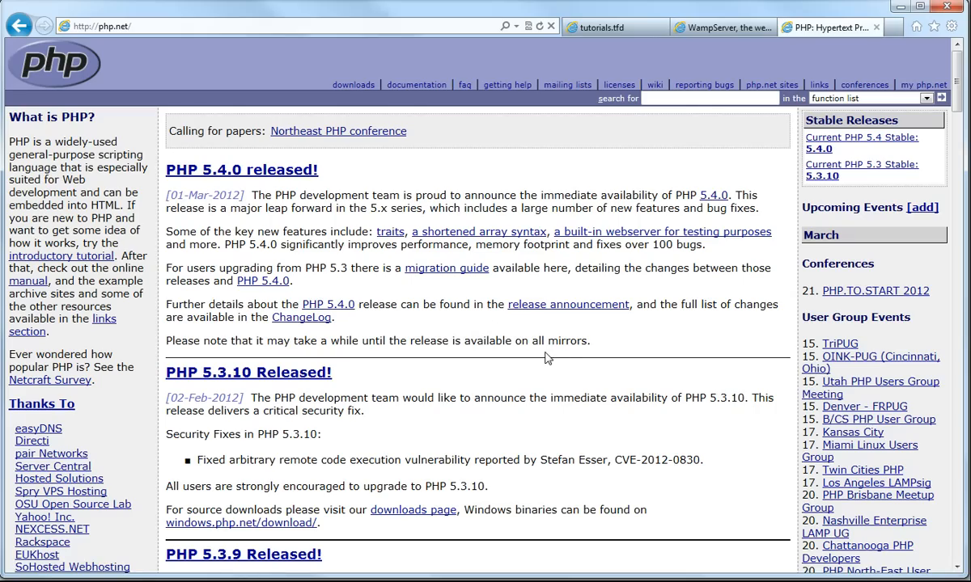
mouse_move(353, 288)
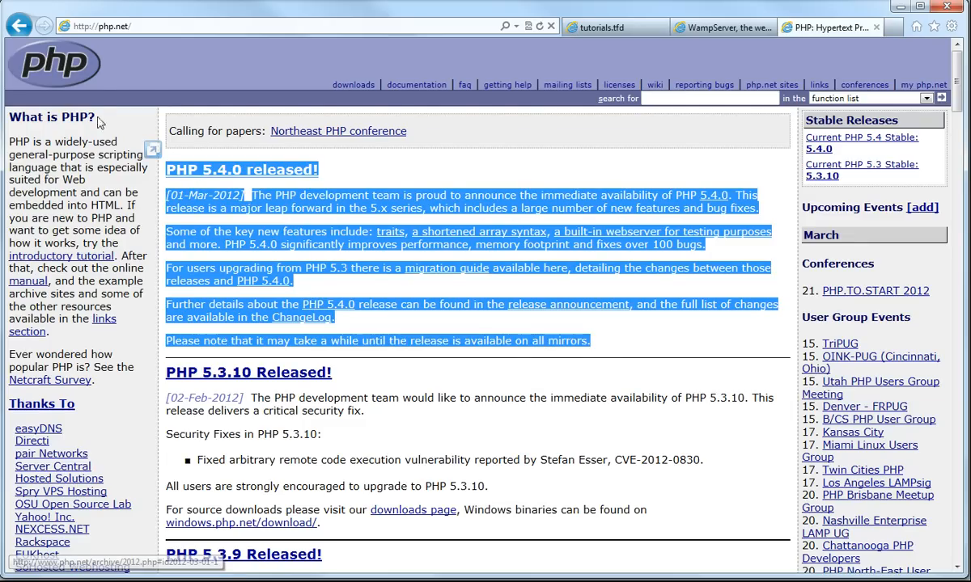
- View the server-side client–server diagram, then return to the php.net page in Internet Explorer
left_click(365, 181)
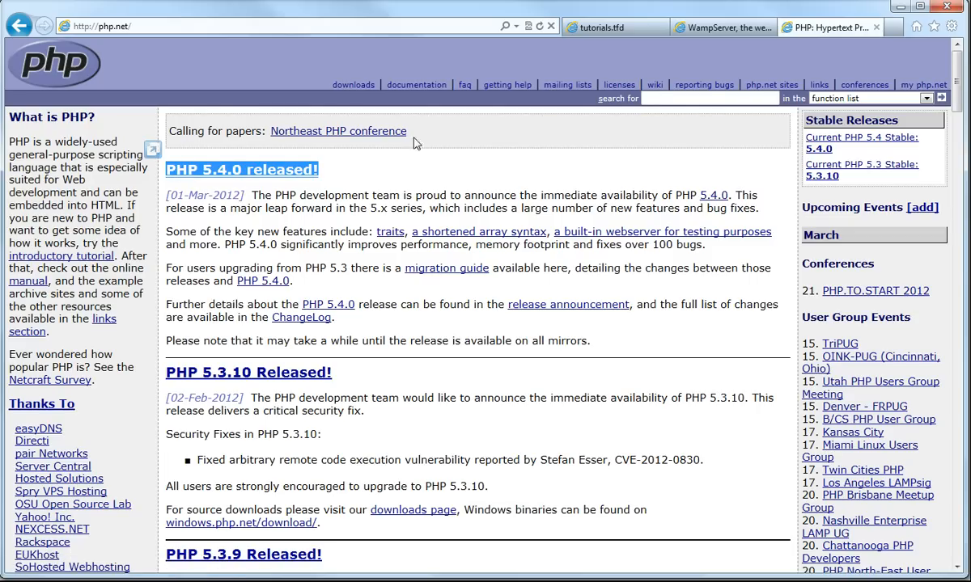
mouse_move(457, 139)
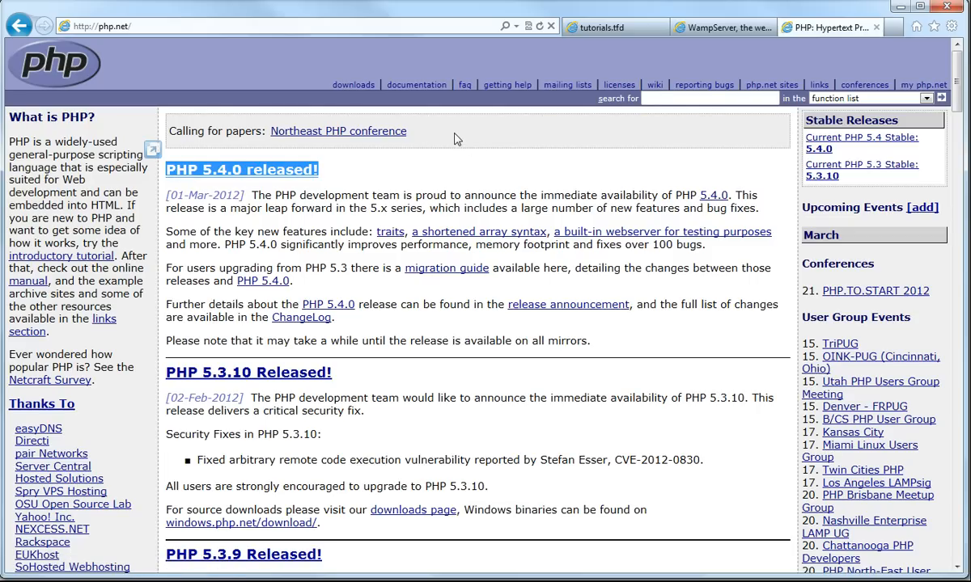
left_click(116, 22)
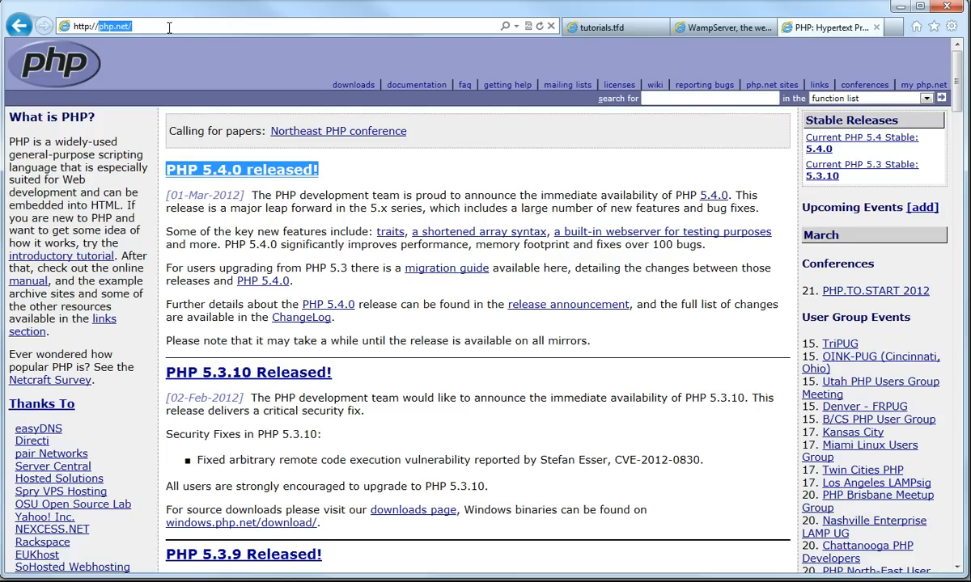
mouse_move(164, 46)
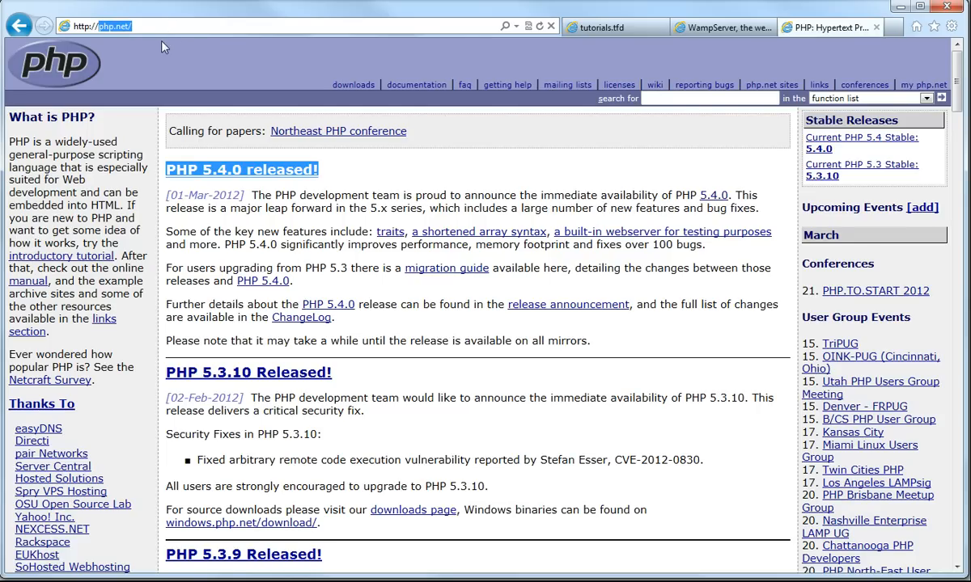
triple_click(377, 340)
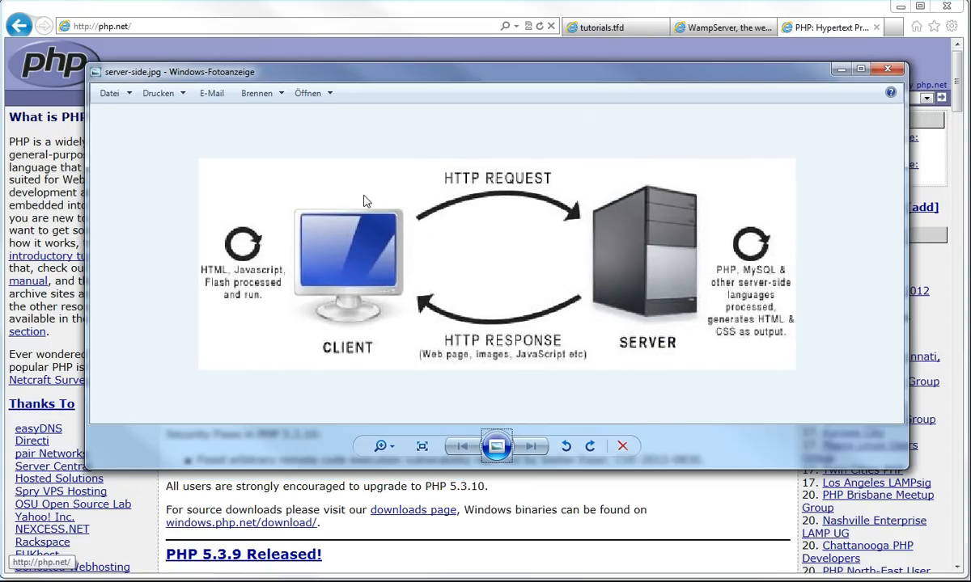
mouse_move(351, 297)
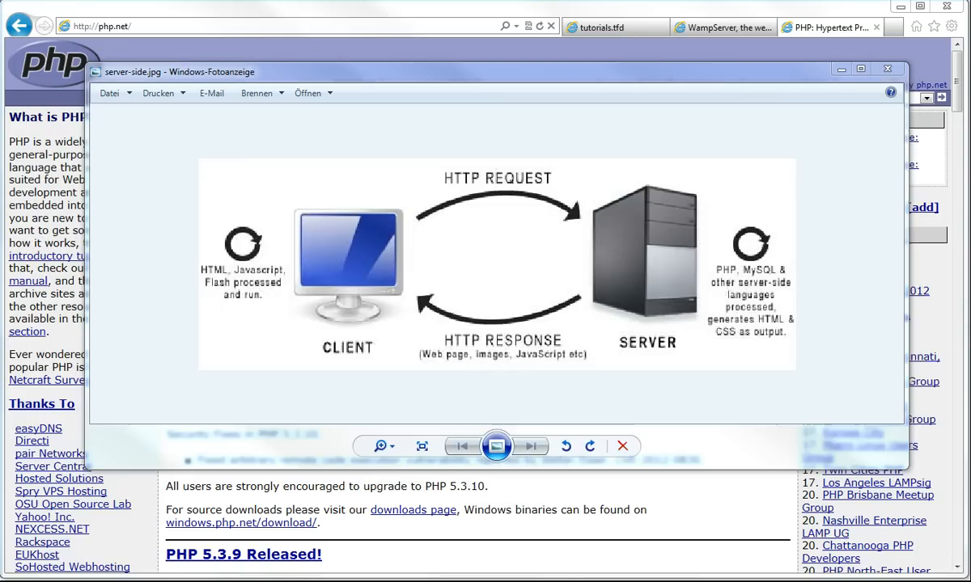
mouse_move(352, 325)
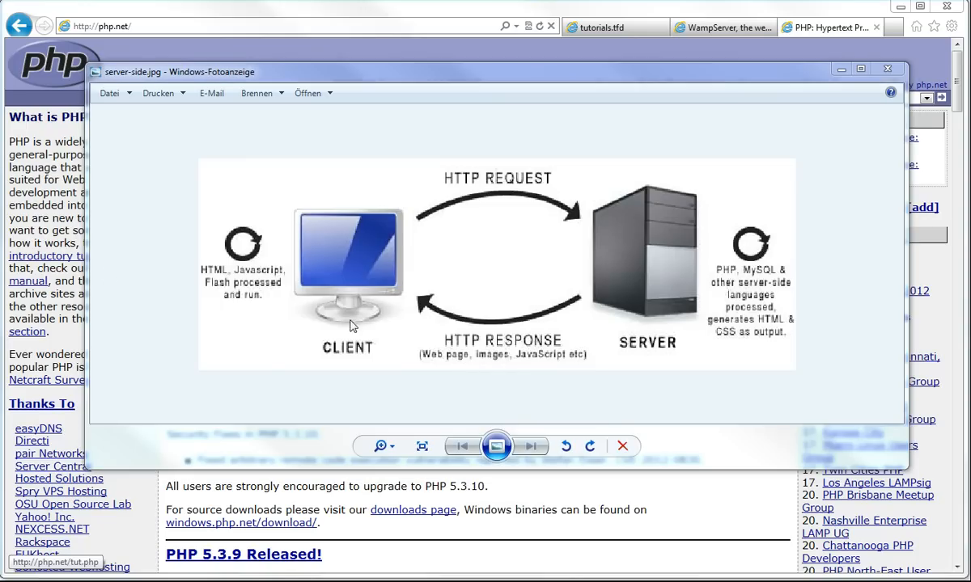
mouse_move(341, 298)
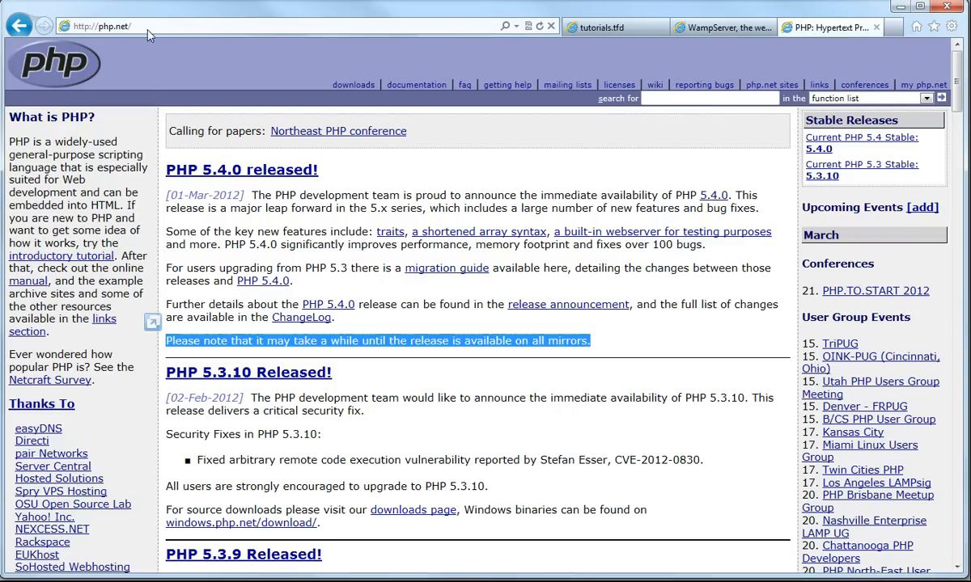
- Bring the Windows Photo Viewer with server-side.jpg back in front of php.net
left_click(113, 26)
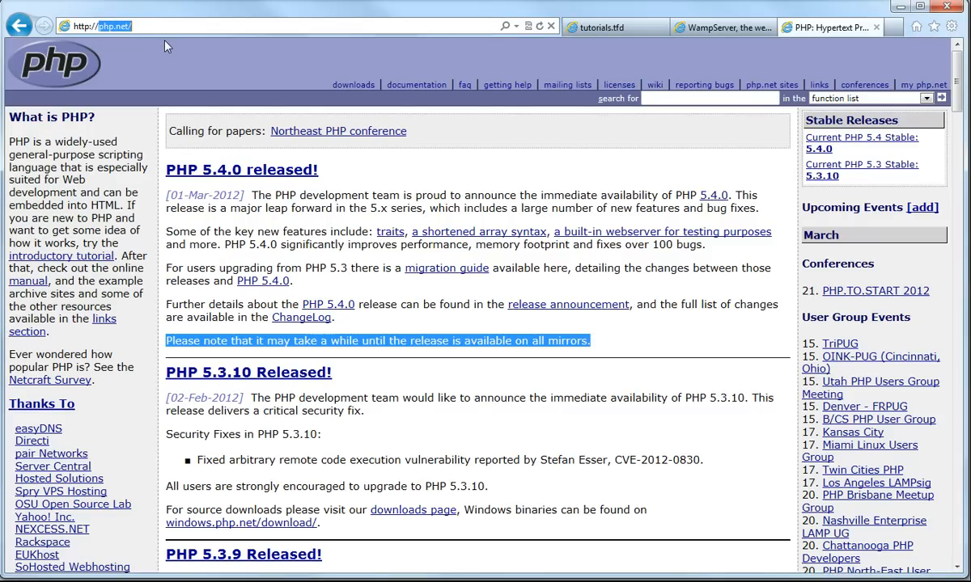
mouse_move(171, 59)
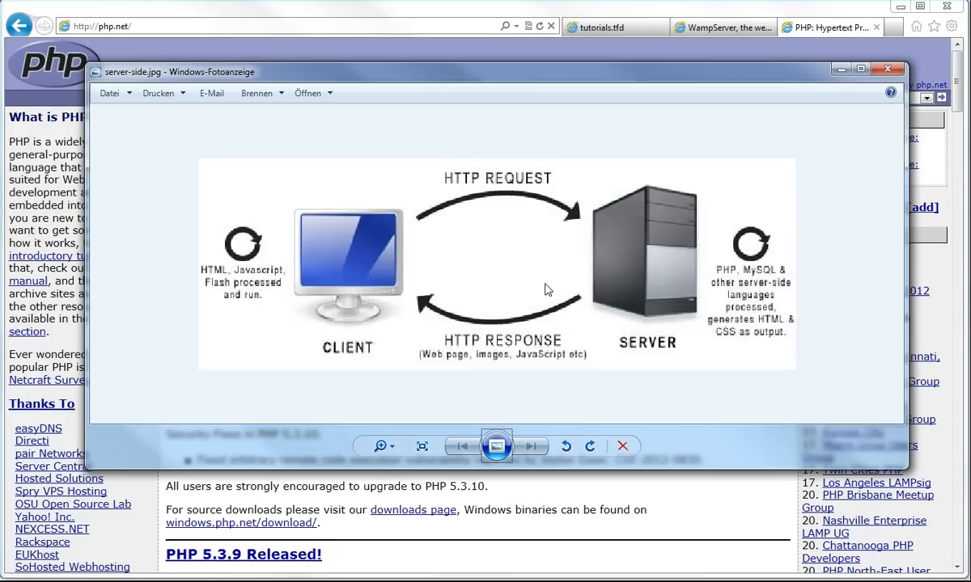
mouse_move(524, 259)
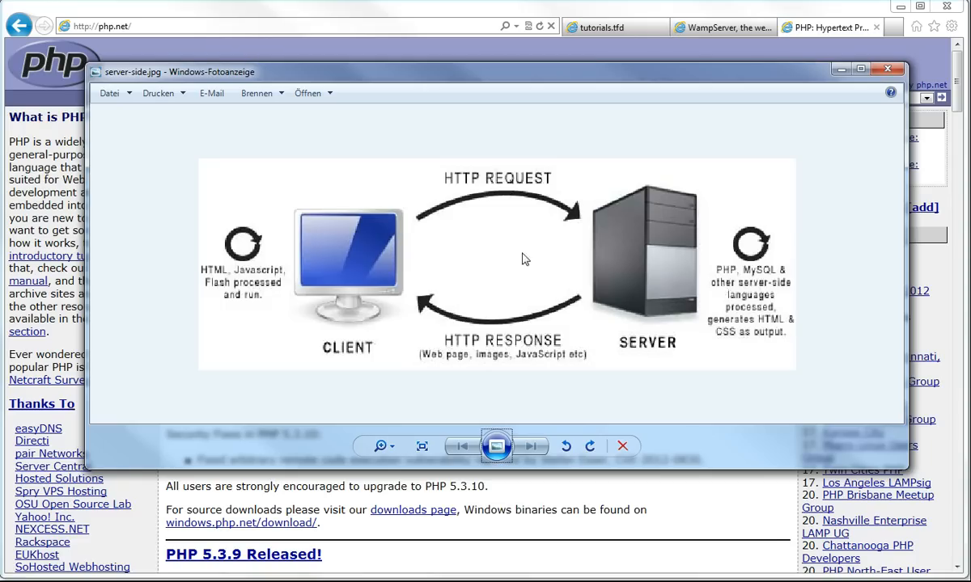
mouse_move(631, 266)
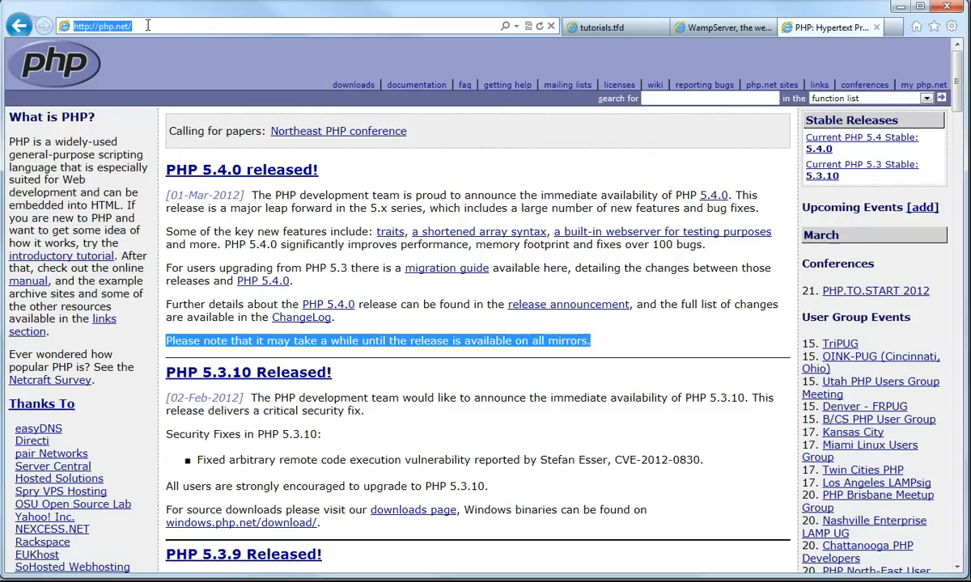
left_click(139, 26)
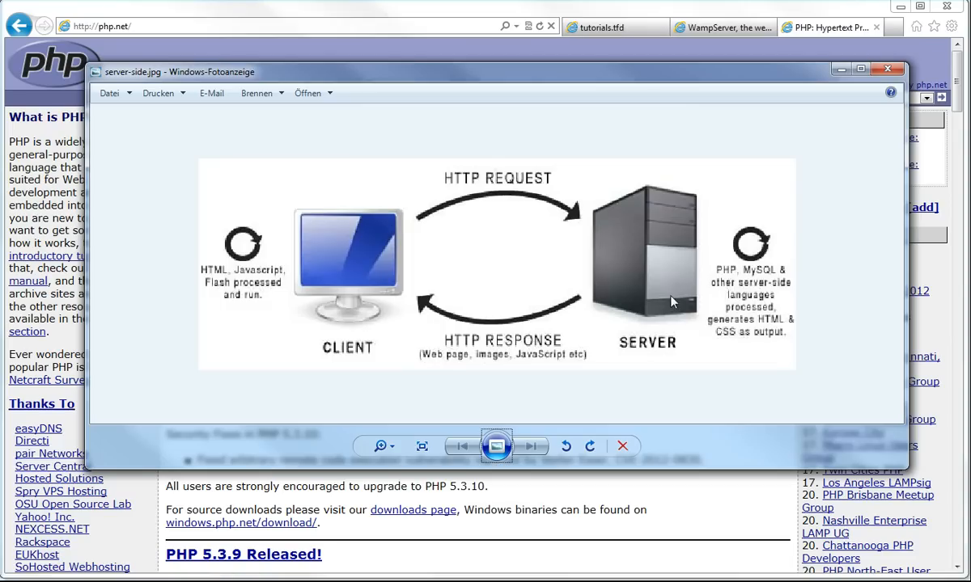
mouse_move(663, 295)
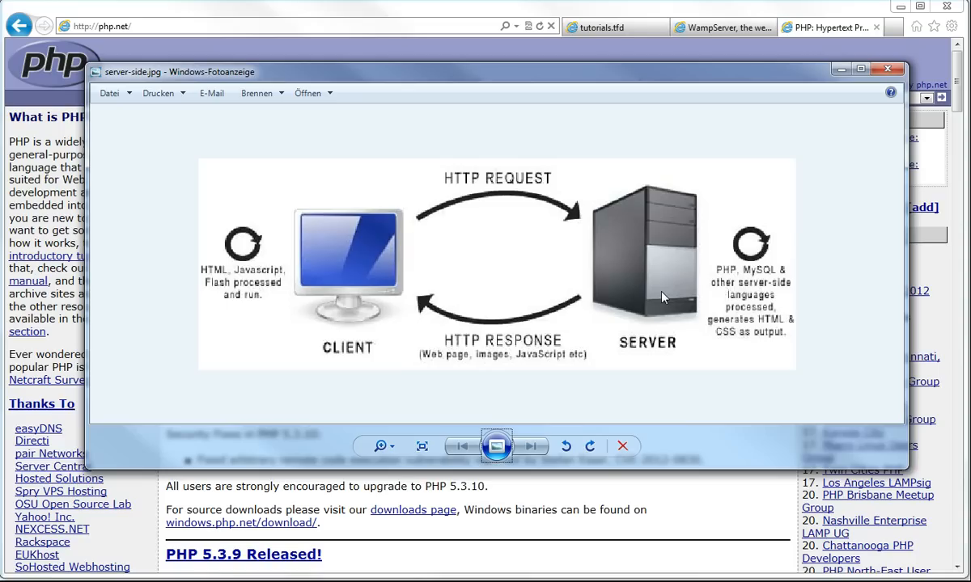
mouse_move(347, 269)
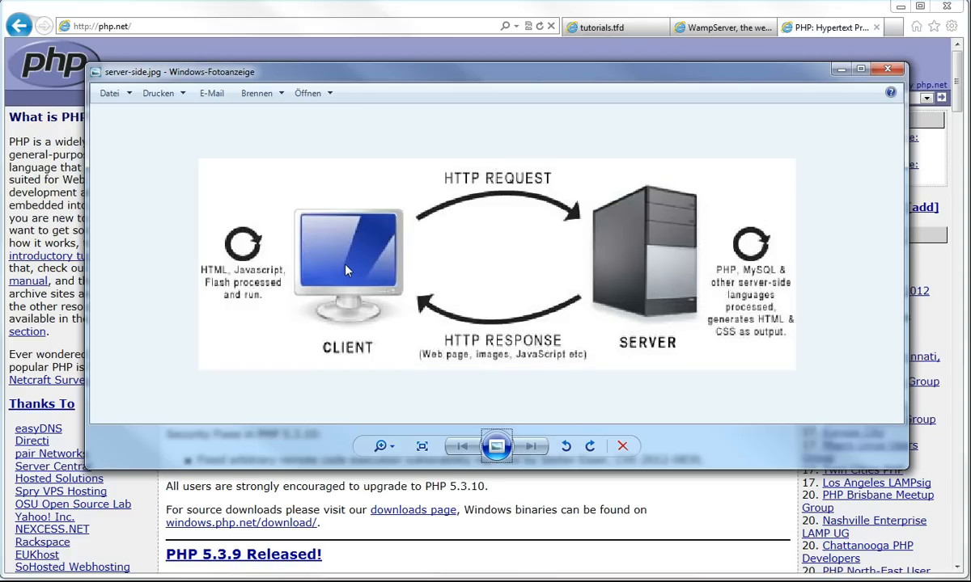
mouse_move(285, 110)
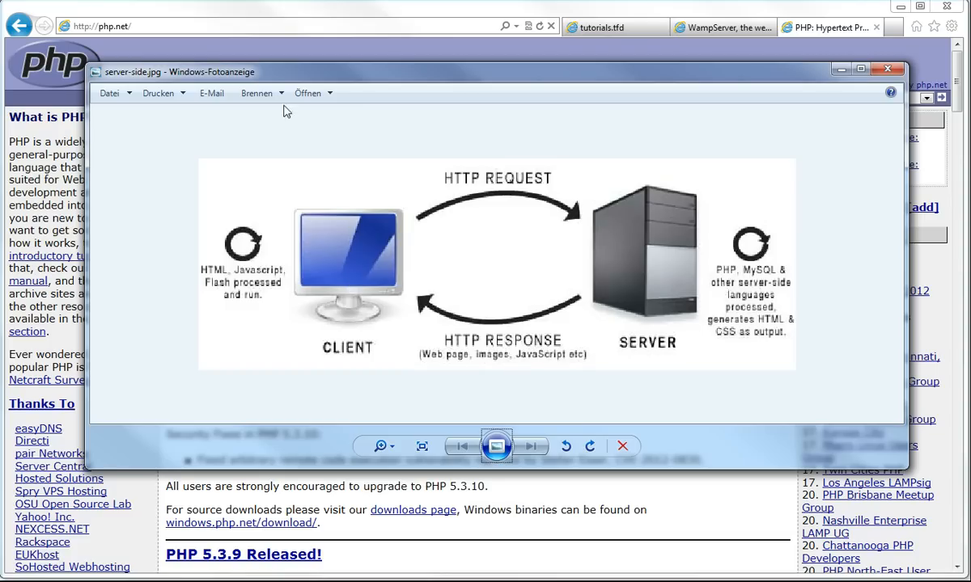
- Bring the php.net homepage forward and clear the text selection on the page
left_click(886, 67)
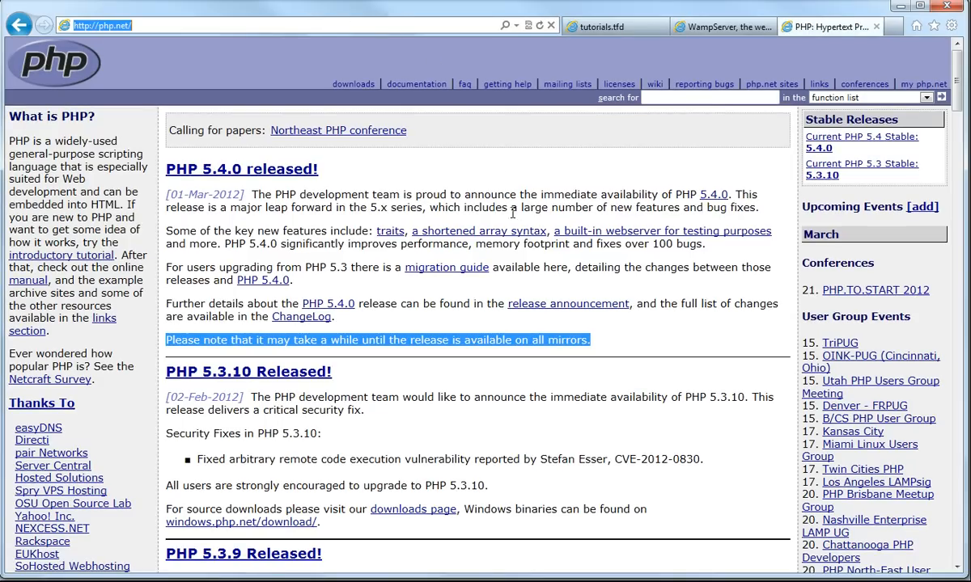
double_click(534, 207)
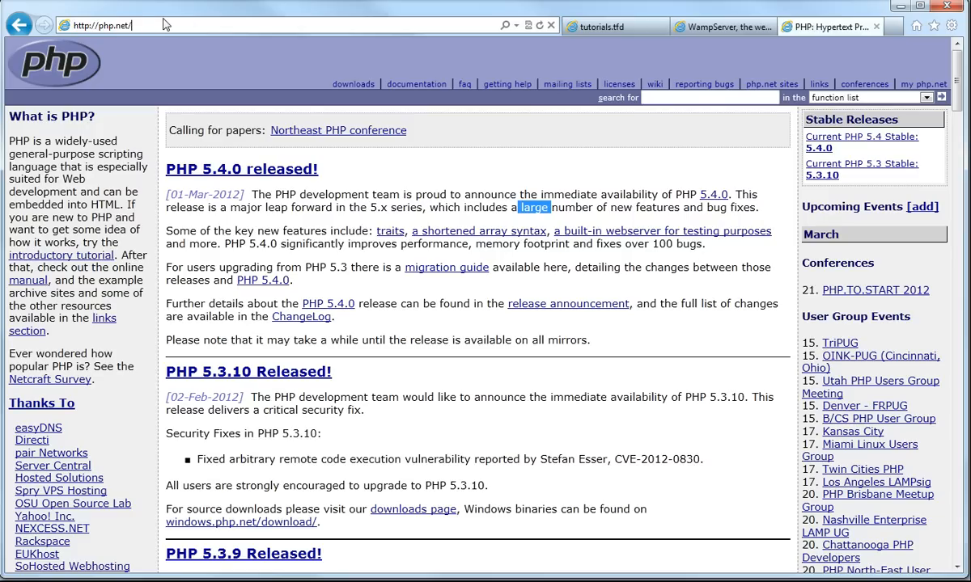
left_click(129, 24)
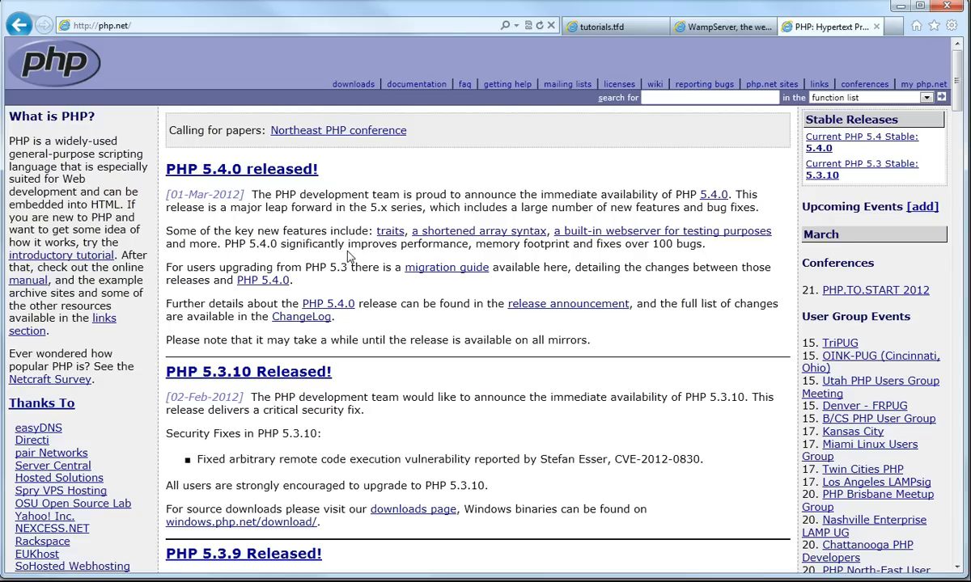
left_click_drag(230, 207, 591, 339)
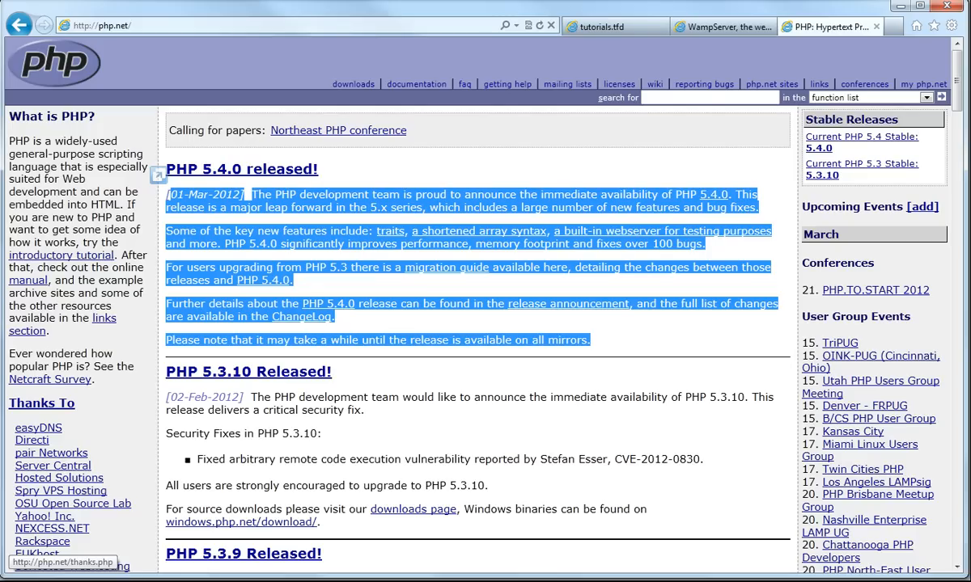
mouse_move(85, 260)
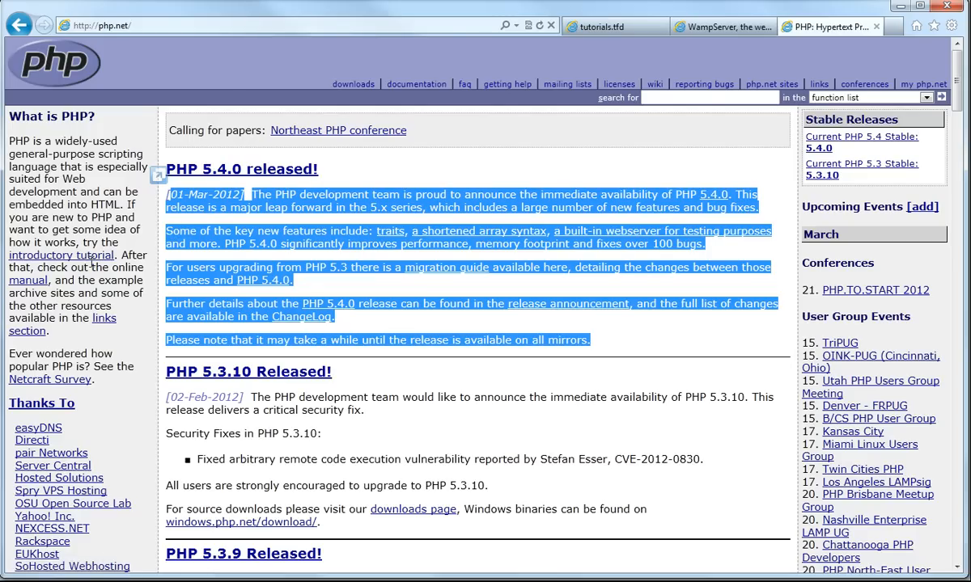
mouse_move(26, 332)
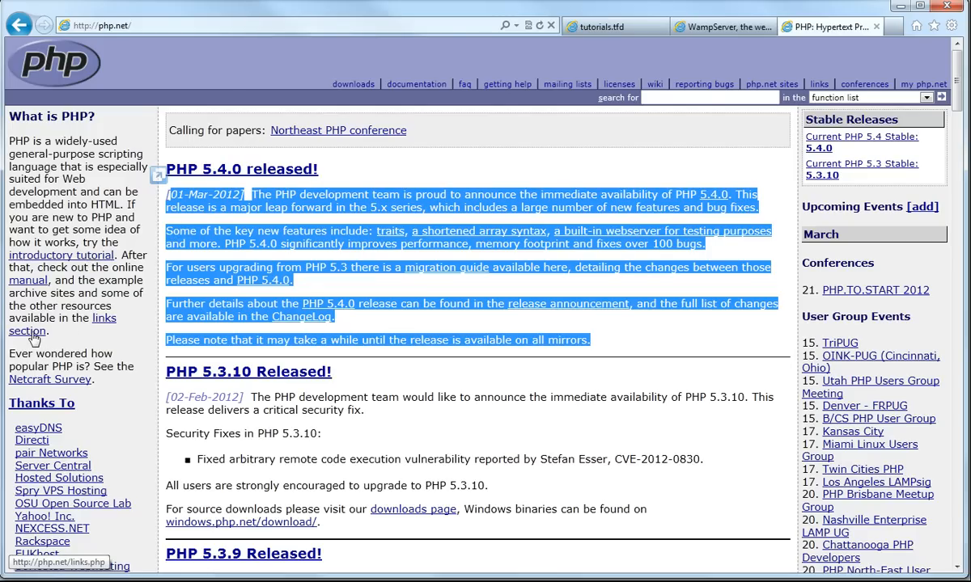
mouse_move(191, 427)
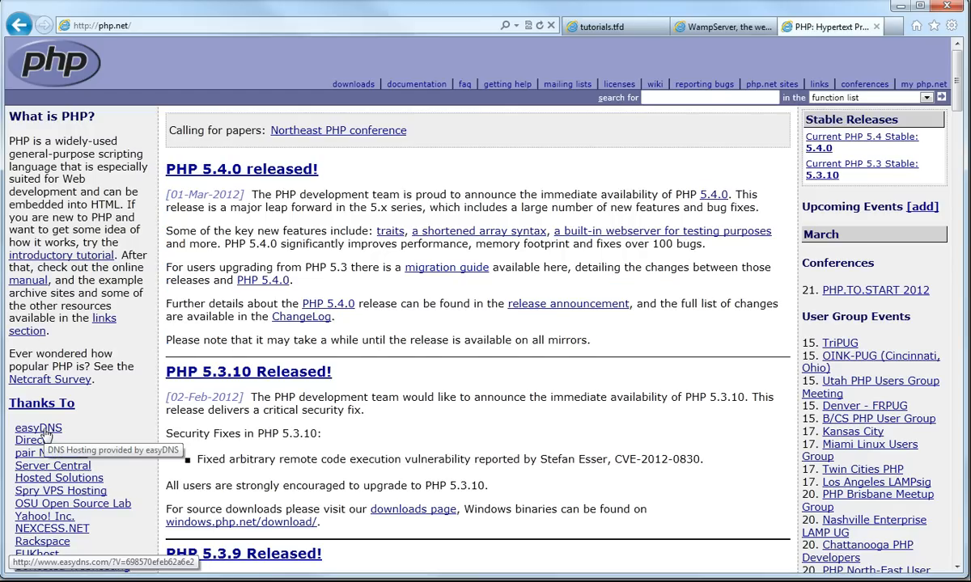
mouse_move(73, 420)
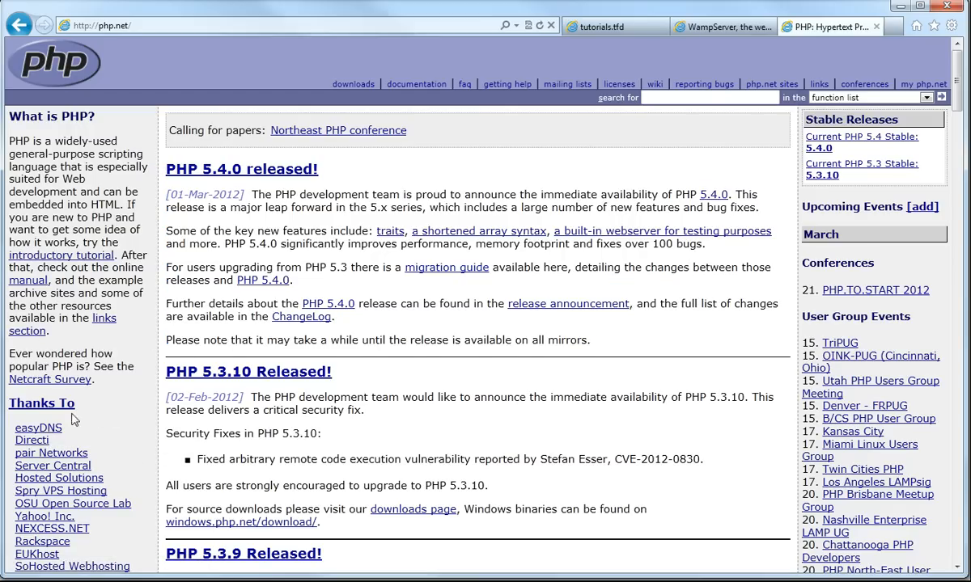
mouse_move(39, 428)
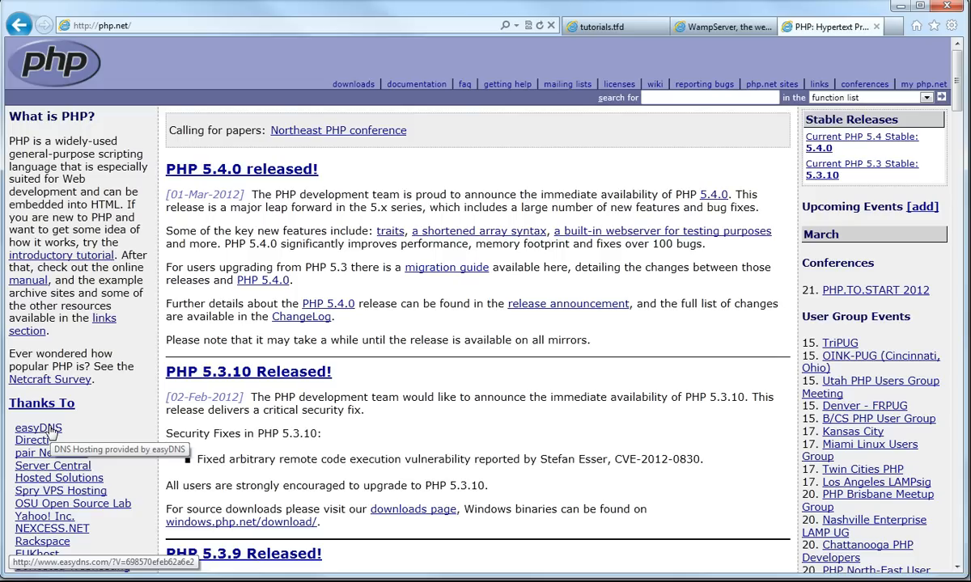
mouse_move(49, 427)
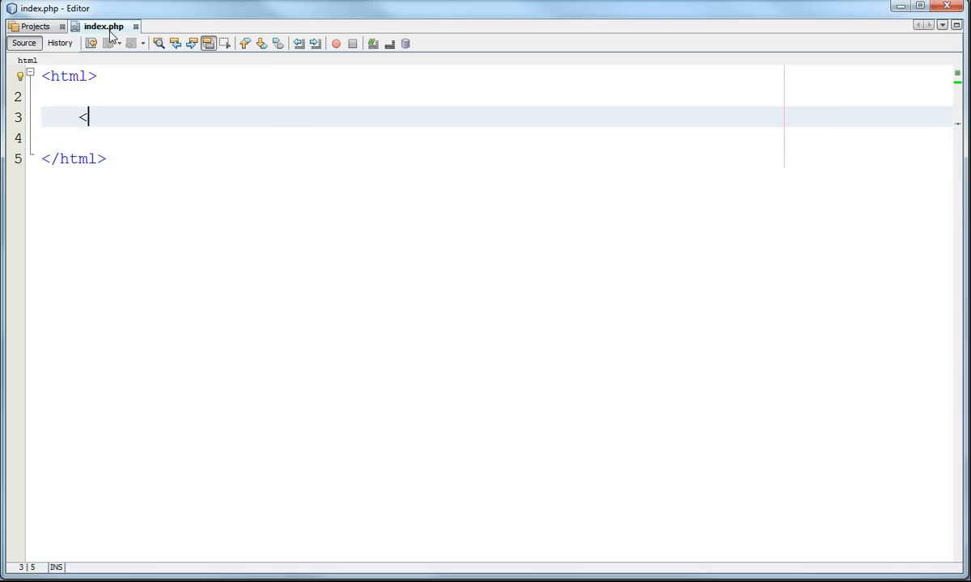
- Add a <head> with the title 'Basic HTML File' to index.php
type("head>")
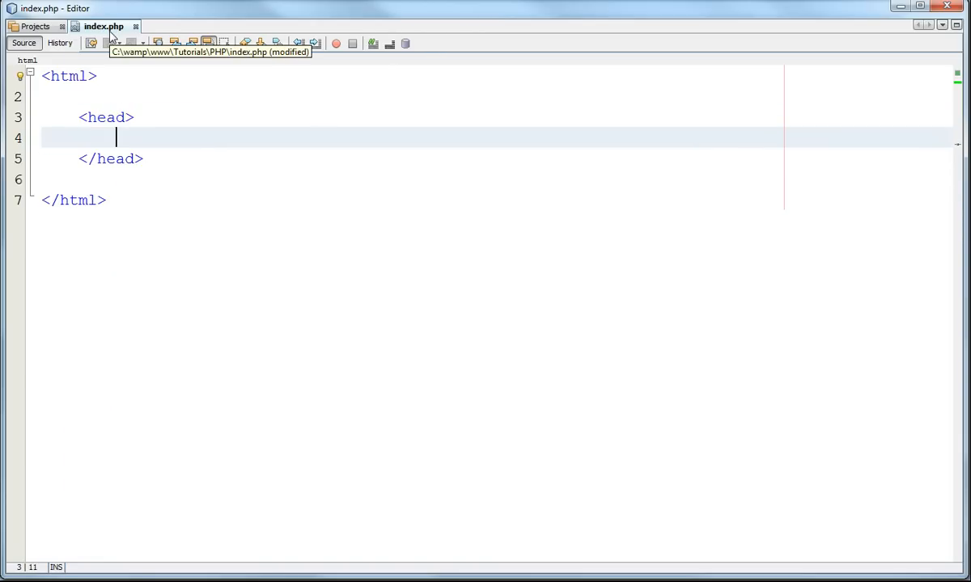
type("<title>")
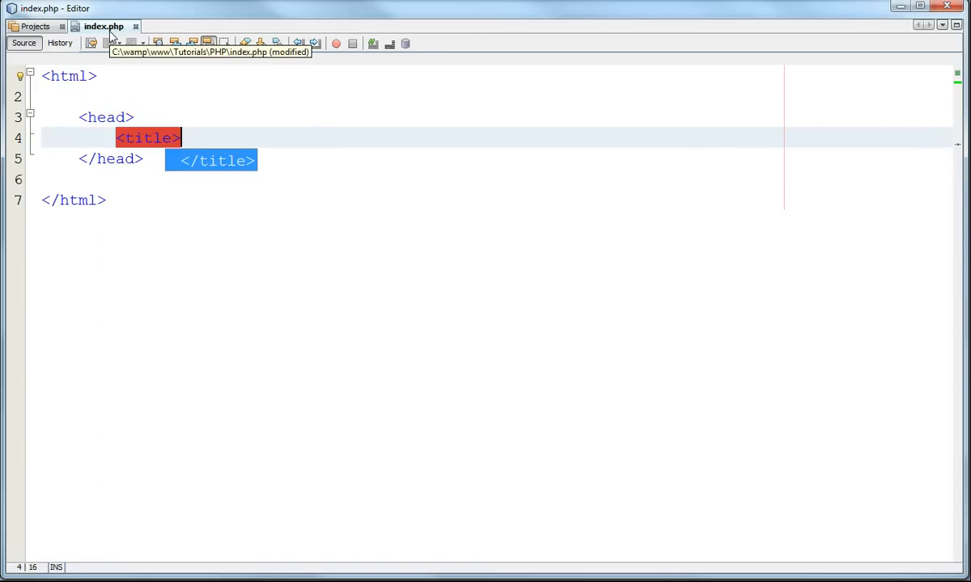
type("Basic </title>")
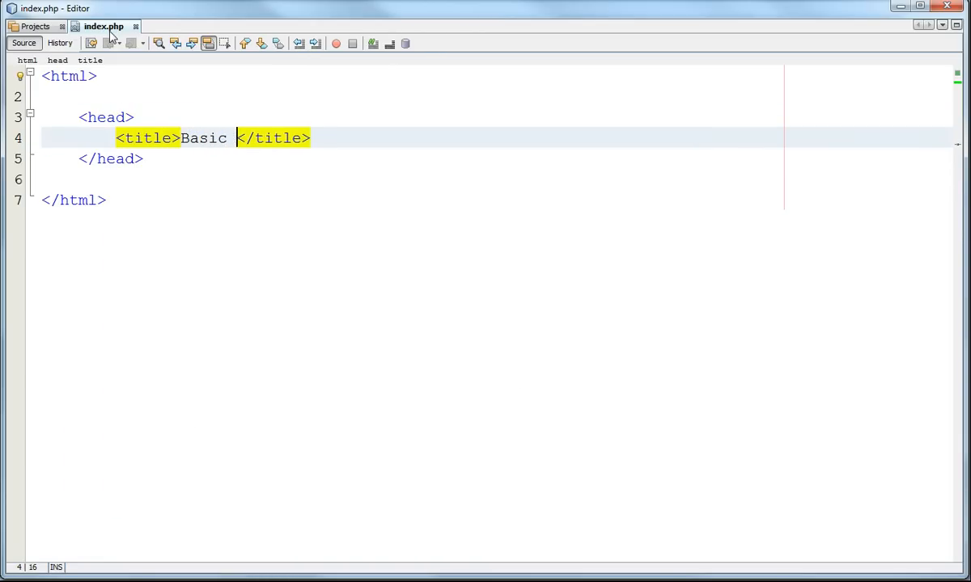
type("HTML File")
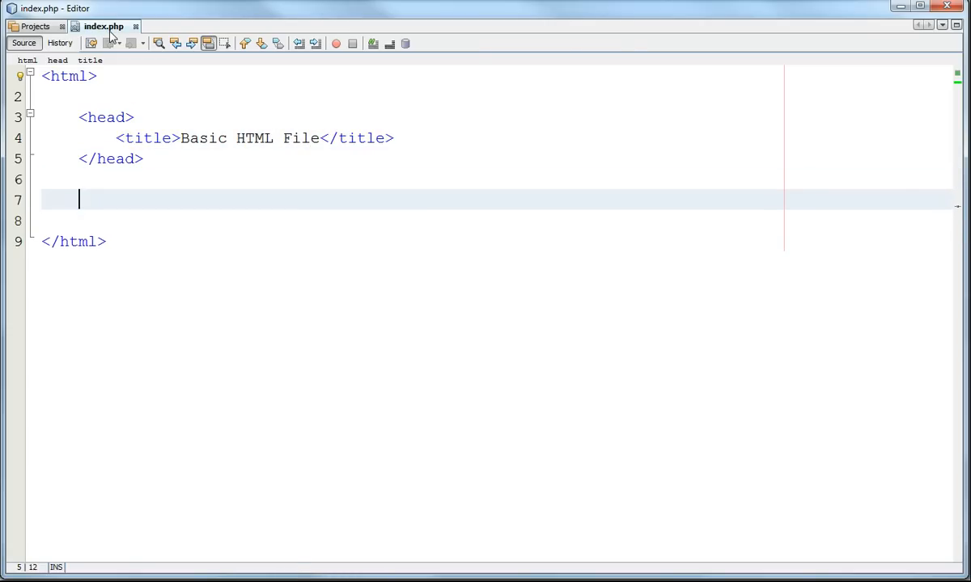
- Add a <body> reading 'Basic Information not processed by PHP'
type("<body>")
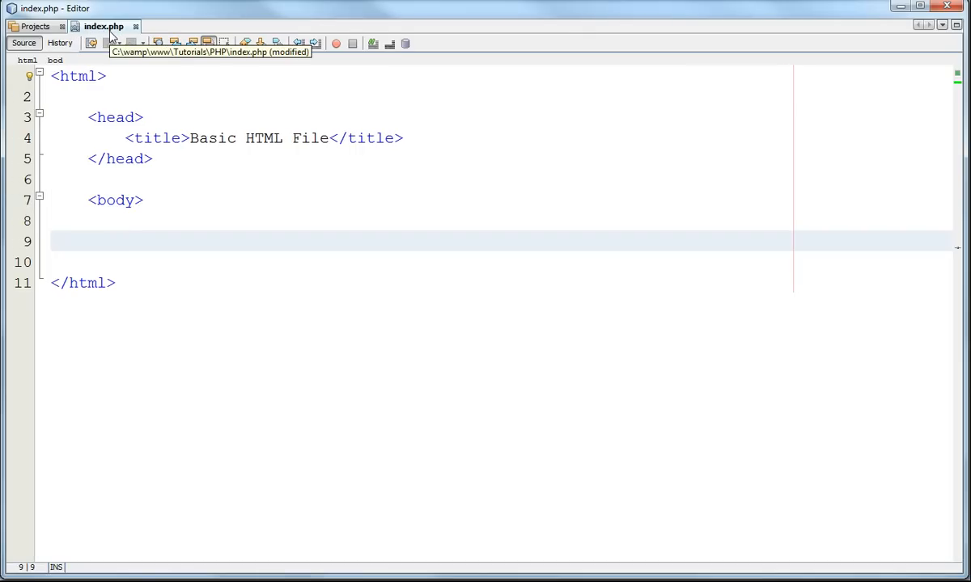
type("</body>")
left_click(501, 220)
type("V")
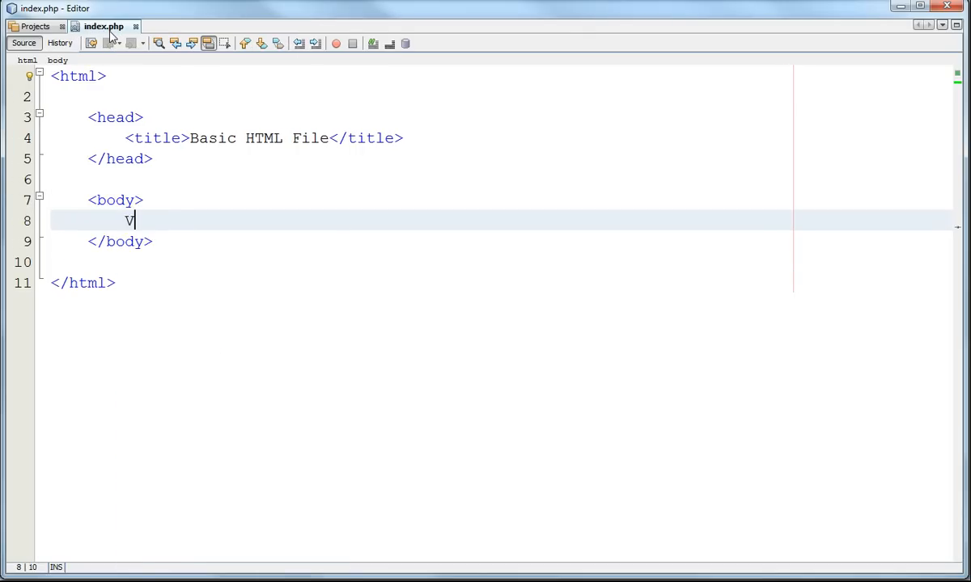
type("Basic Inf")
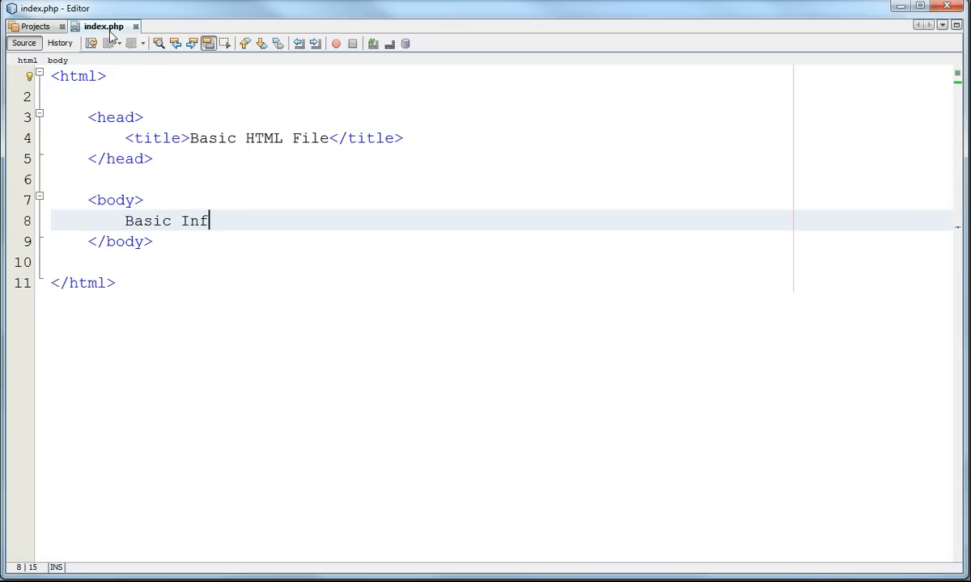
type("ormation")
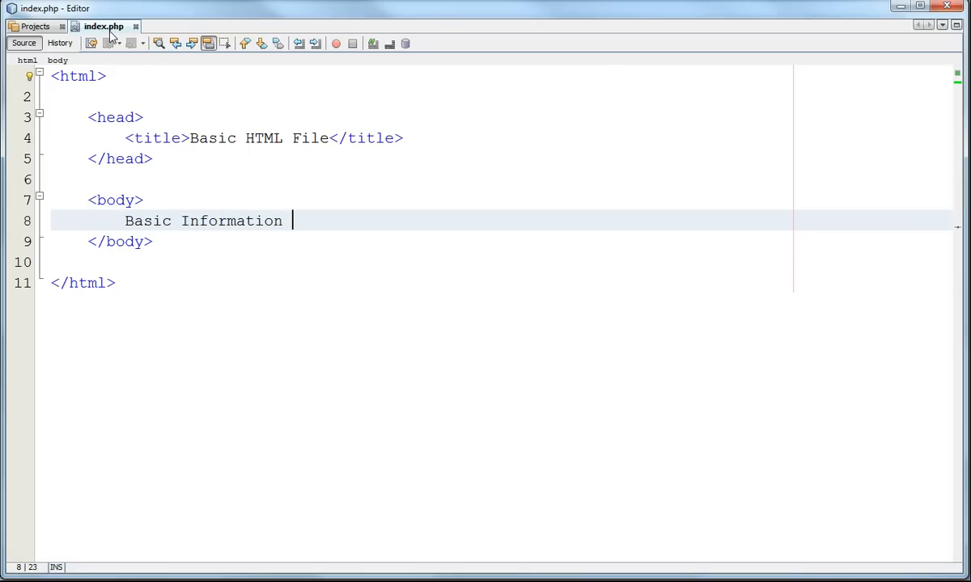
type("not processed by PH")
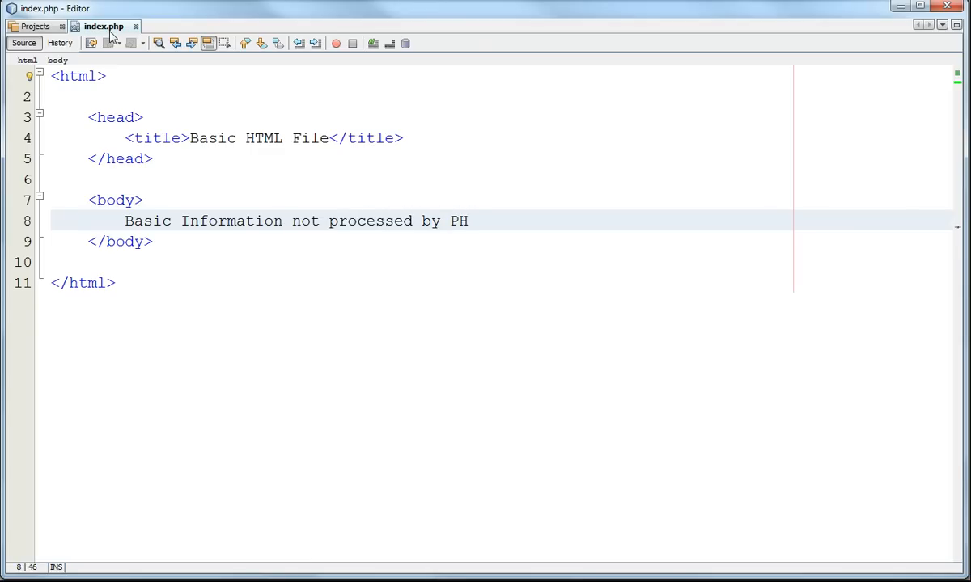
type("P")
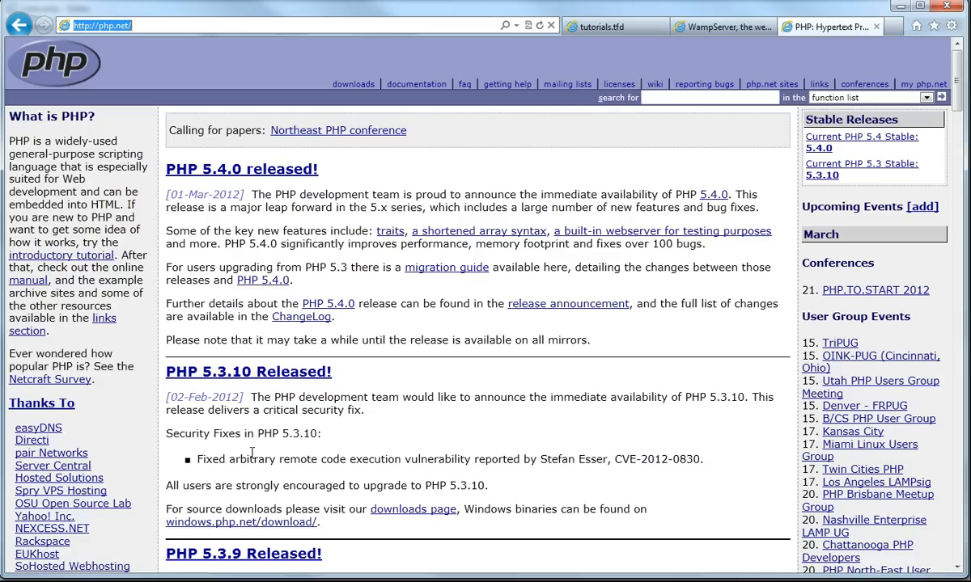
- Reload the local tutorials page showing 'Basic Information not processed by PHP' and start a new index file
left_click(613, 26)
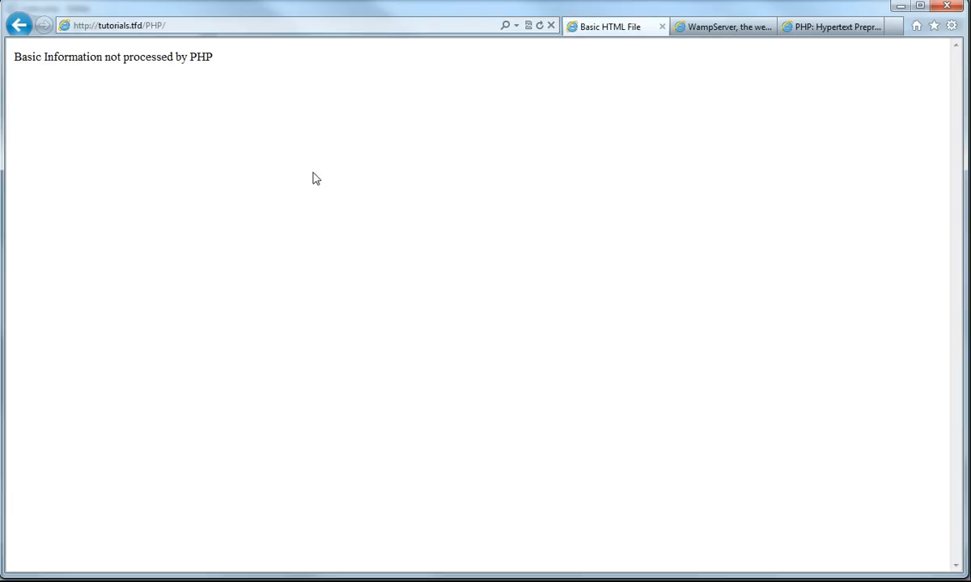
mouse_move(650, 24)
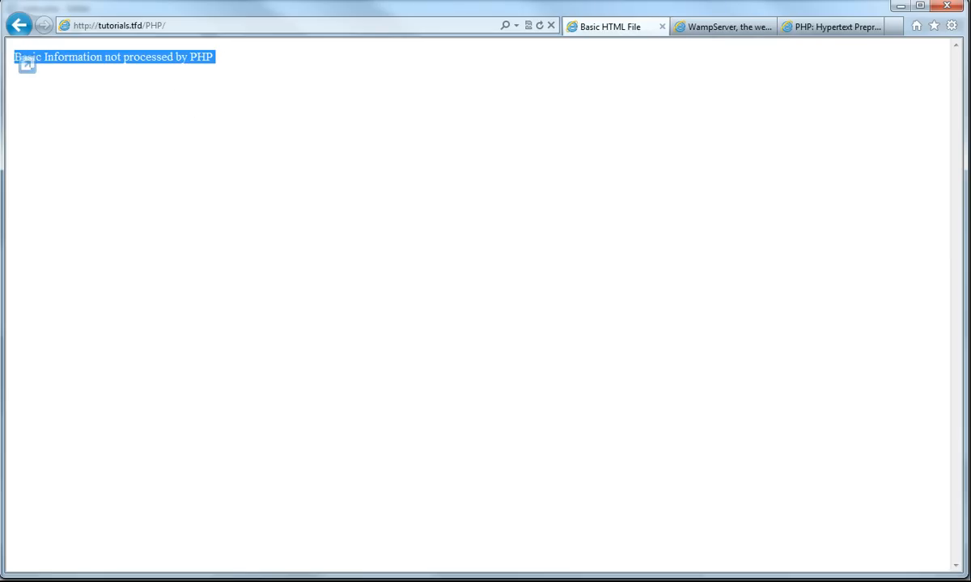
type("ind")
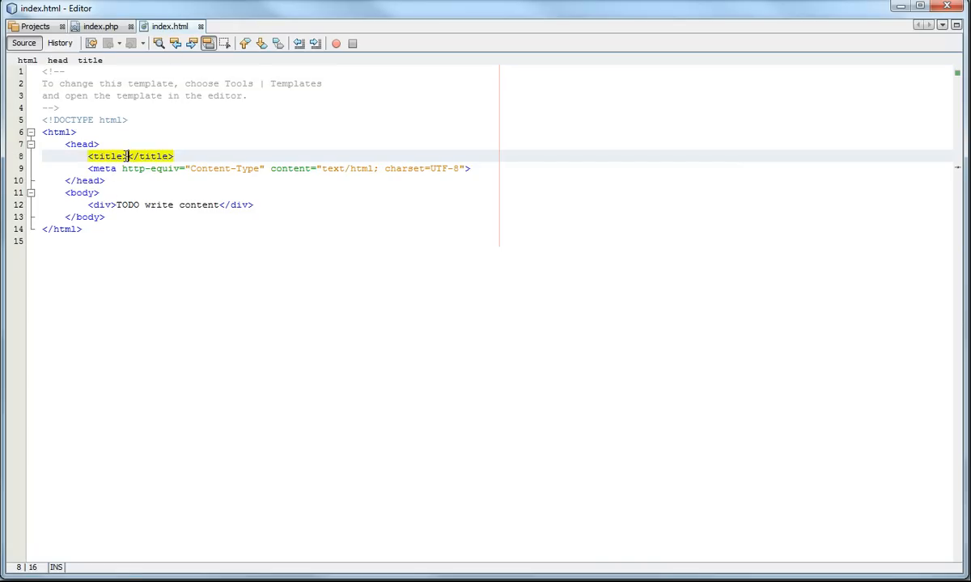
- Title index.html 'Index Html' and begin the div text 'I will be collected and'
type("Index Html")
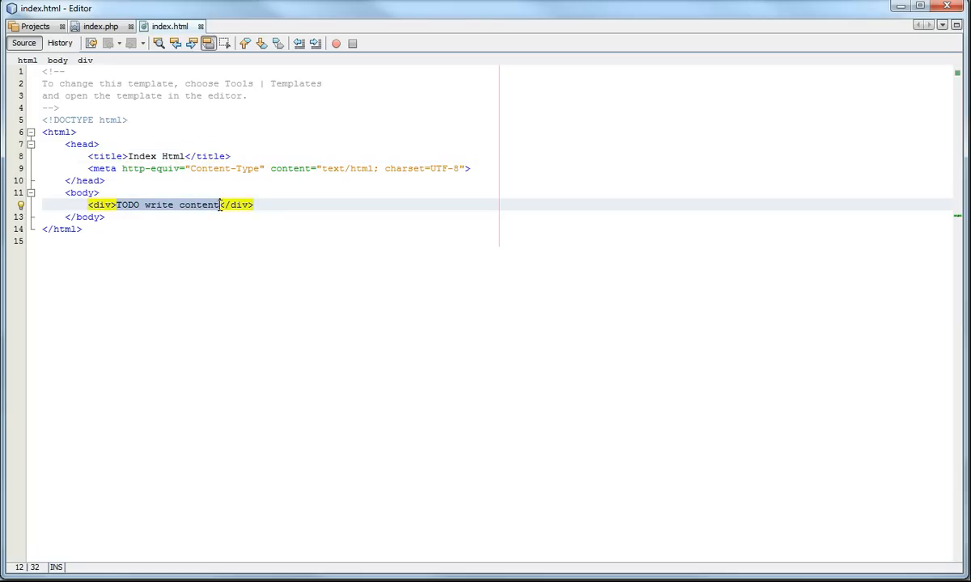
type("I will be")
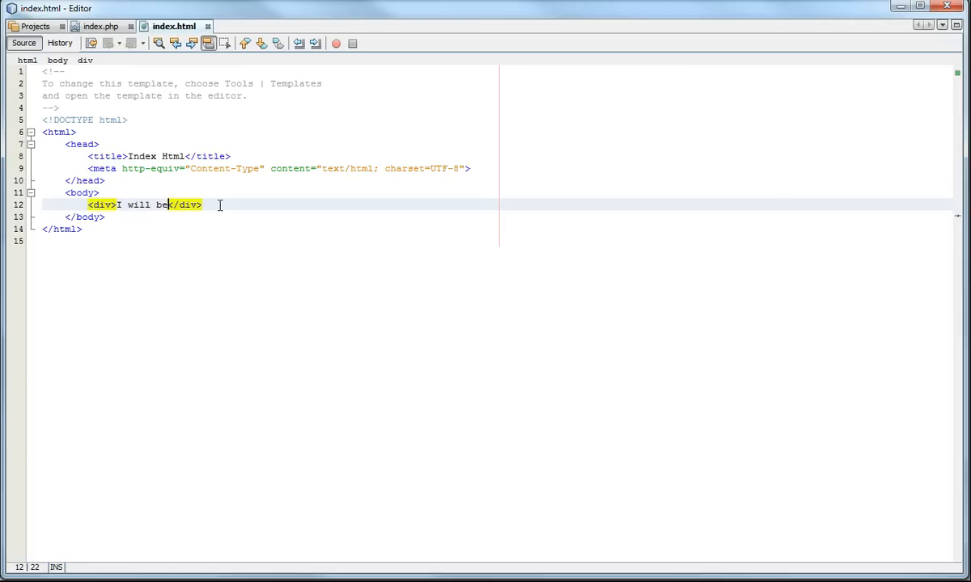
type("co")
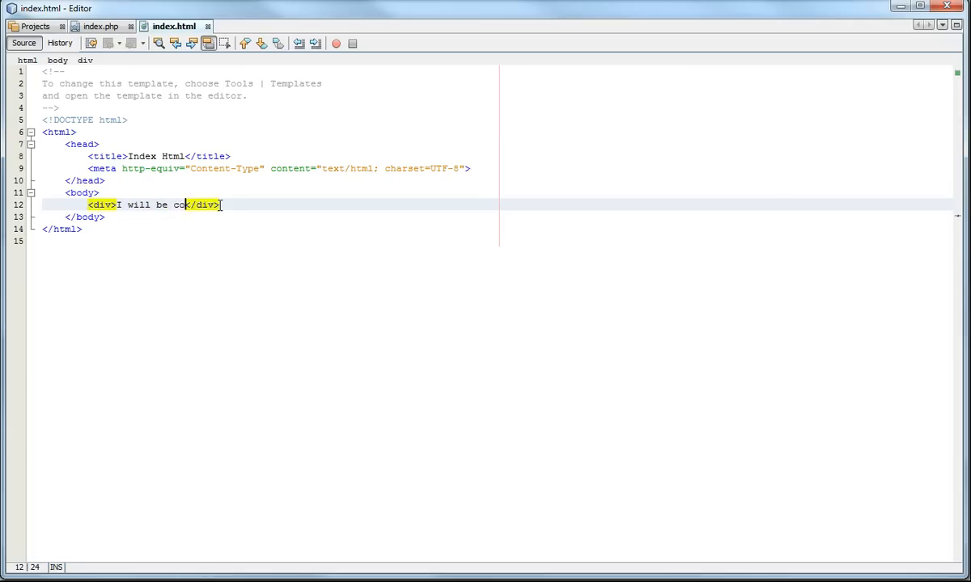
type("llected and")
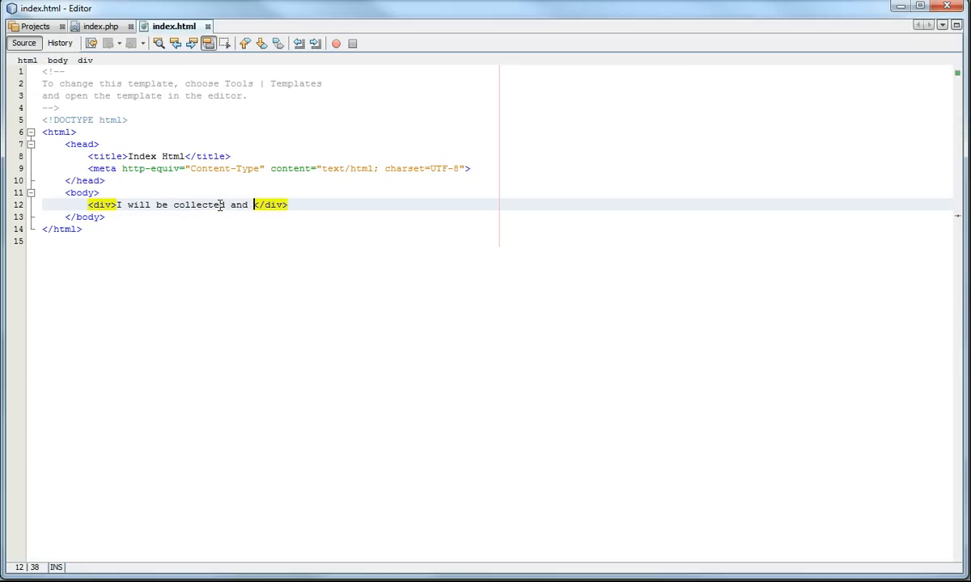
- Finish the div text: 'it will ignore the PHP file'
type("it will iogn")
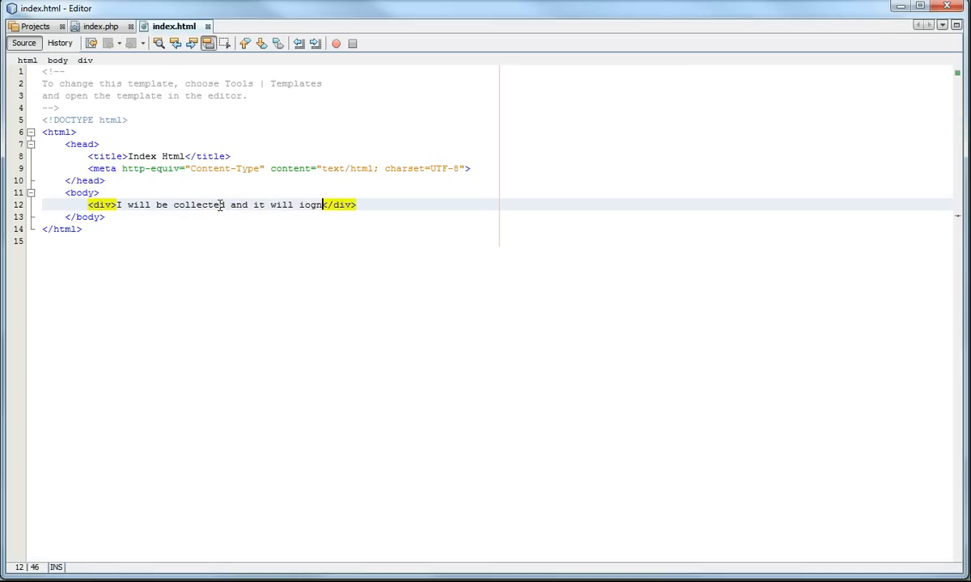
type("ignore")
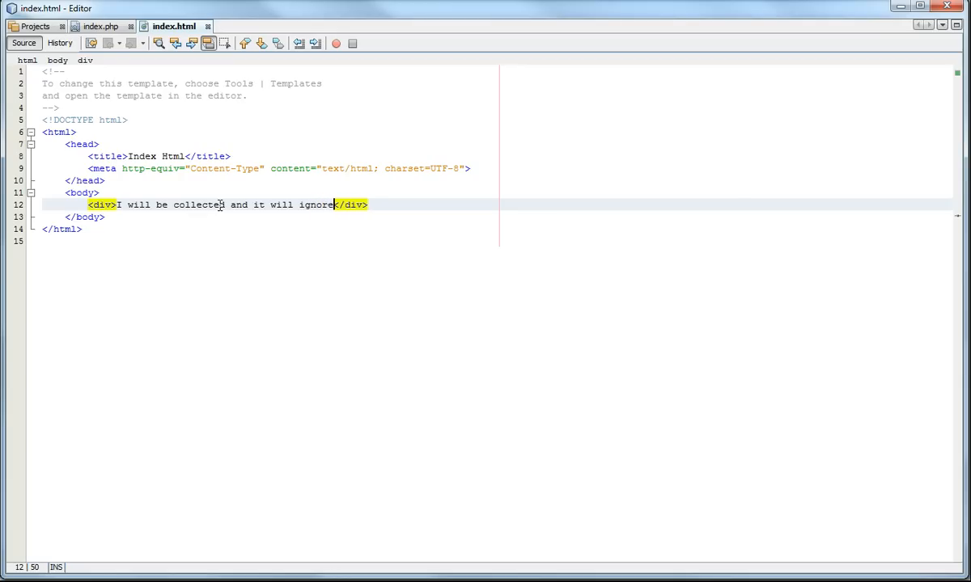
type("the PHP f")
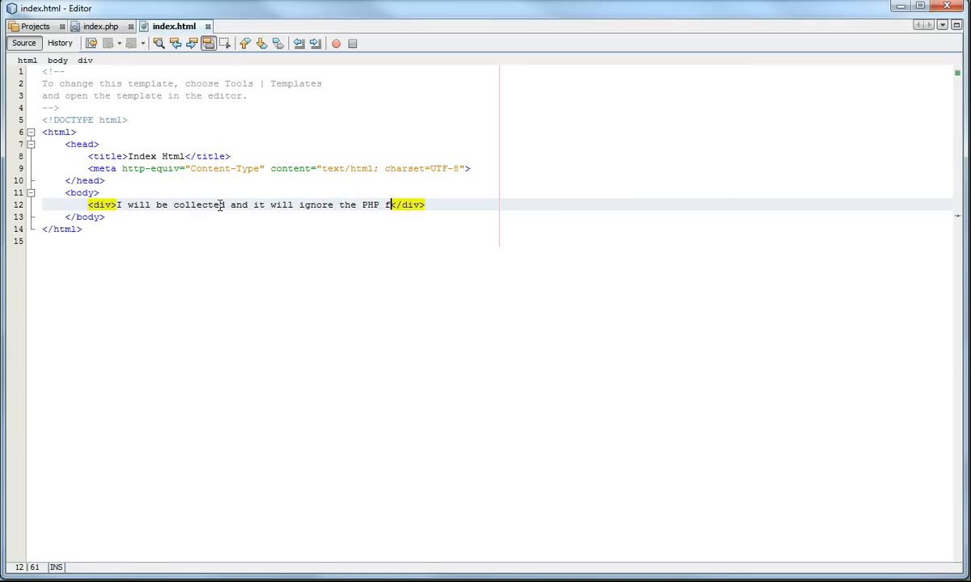
type("ile")
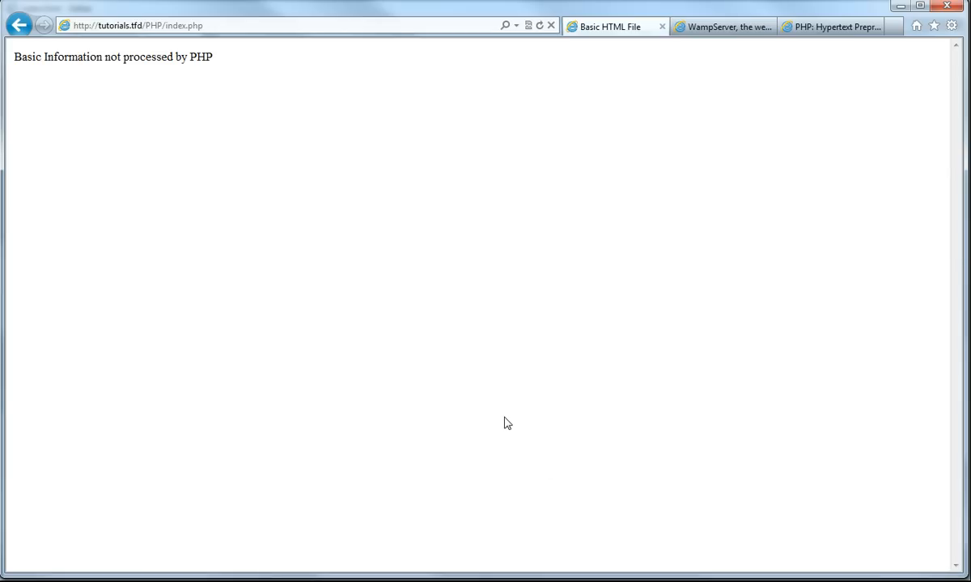
mouse_move(212, 43)
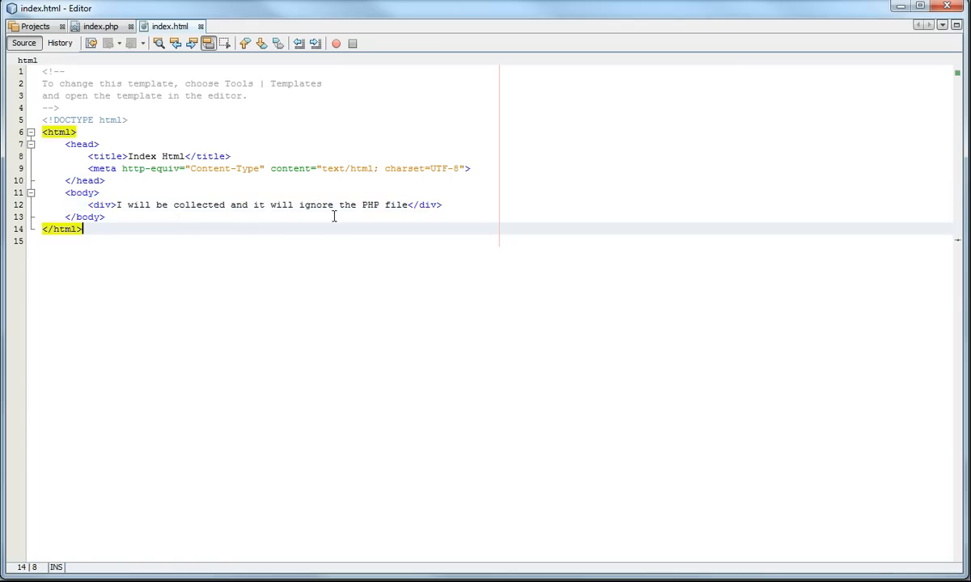
- Delete the template comment, then close index.html discarding the unsaved changes
key("ctrl+a")
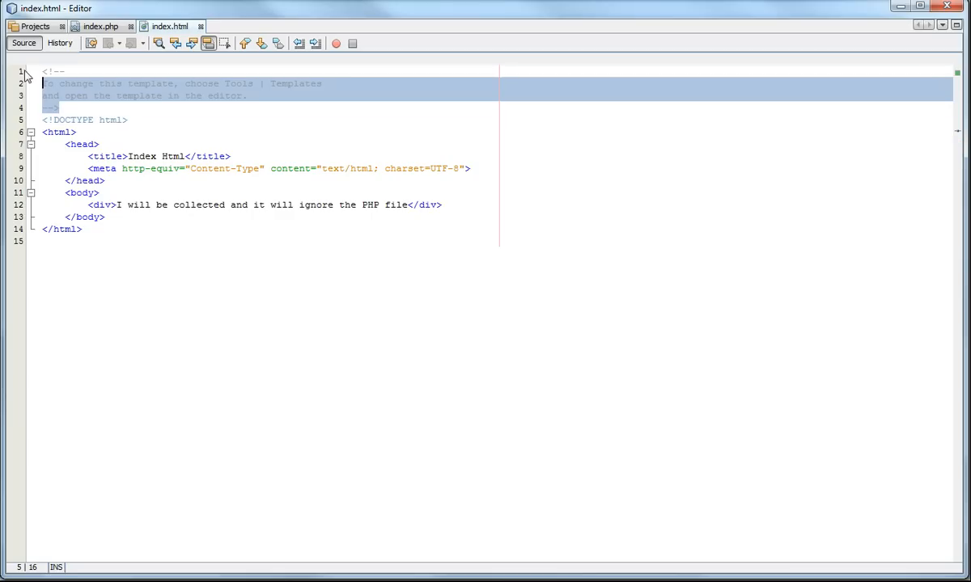
key("Delete")
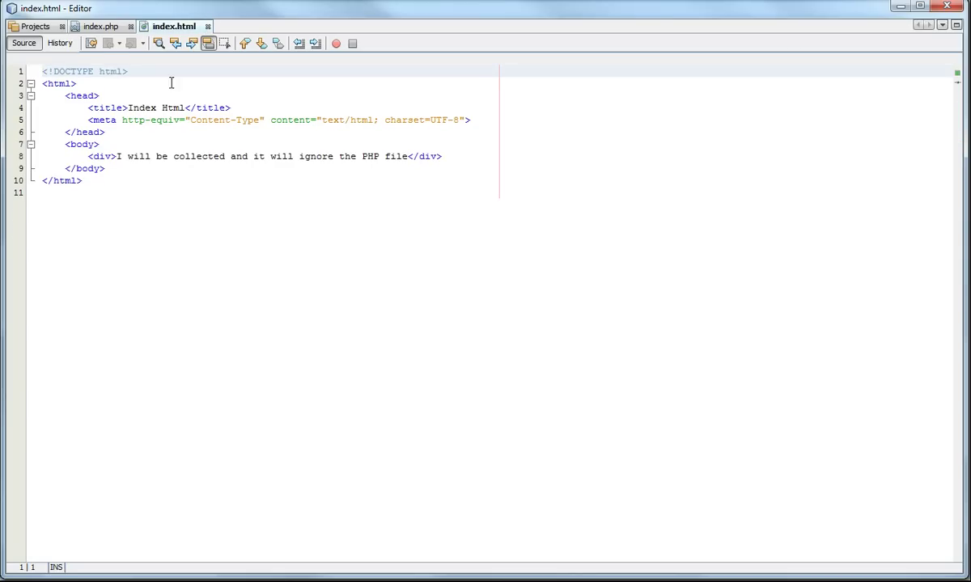
mouse_move(166, 27)
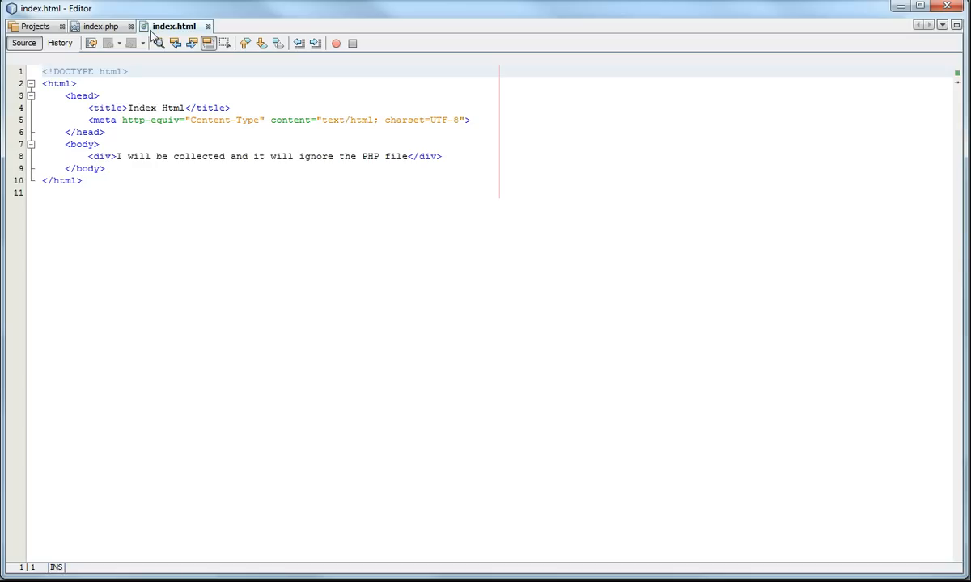
left_click(207, 26)
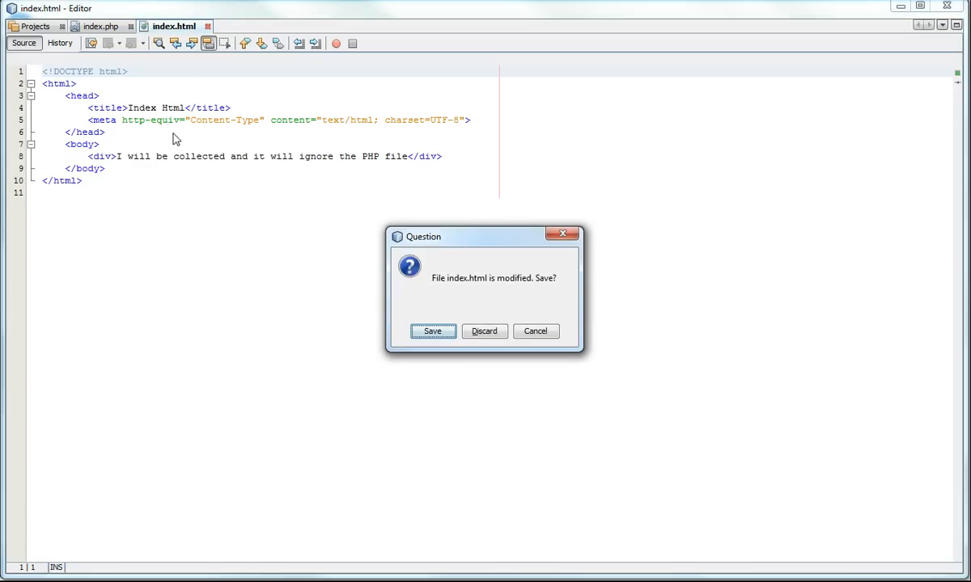
left_click(483, 332)
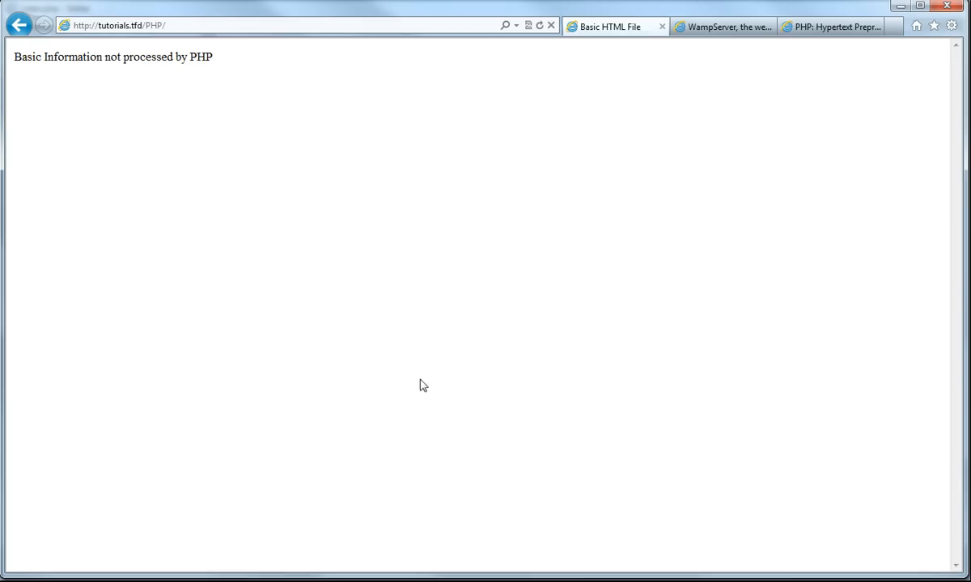
- Reopen index.html from the project's files in the Projects panel
left_click_drag(44, 56, 214, 57)
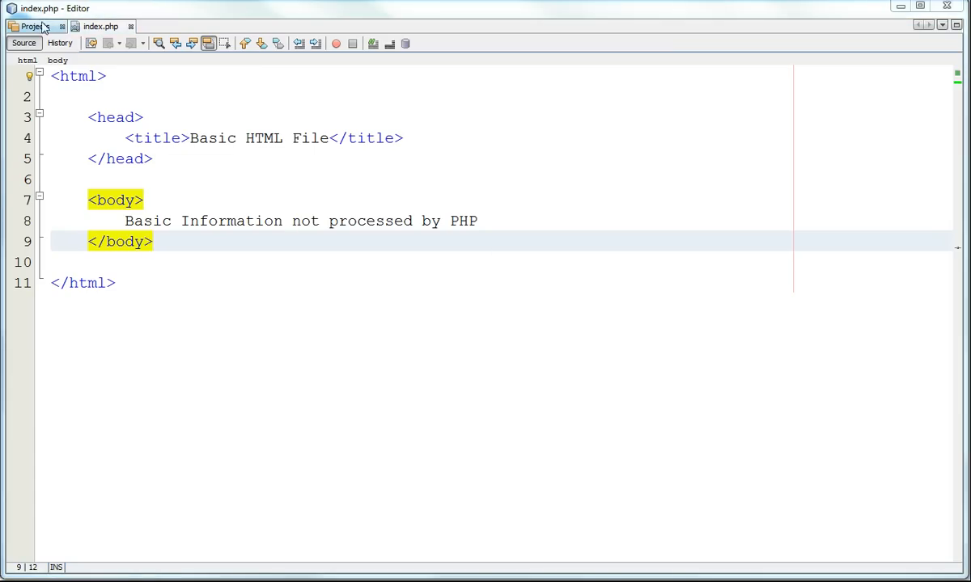
left_click(29, 26)
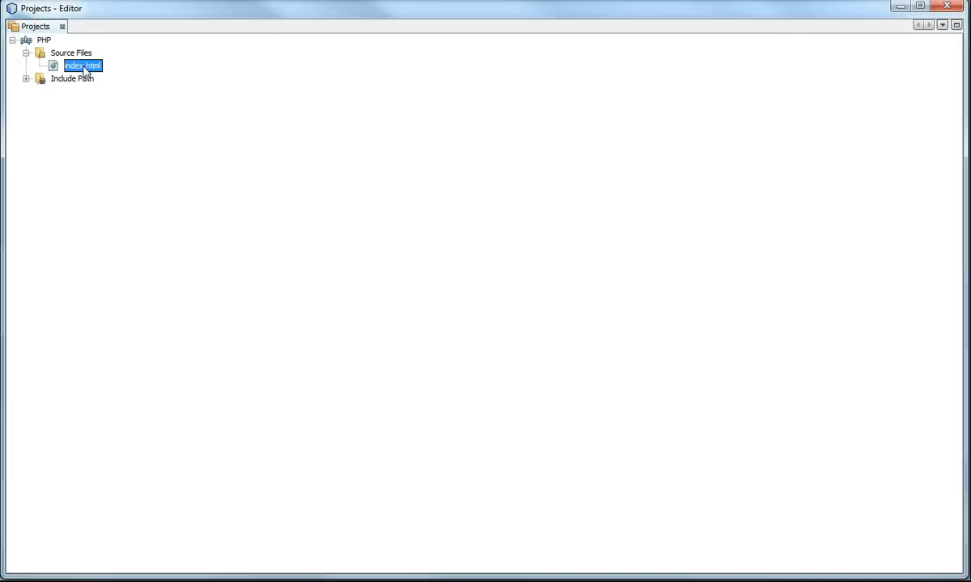
double_click(80, 65)
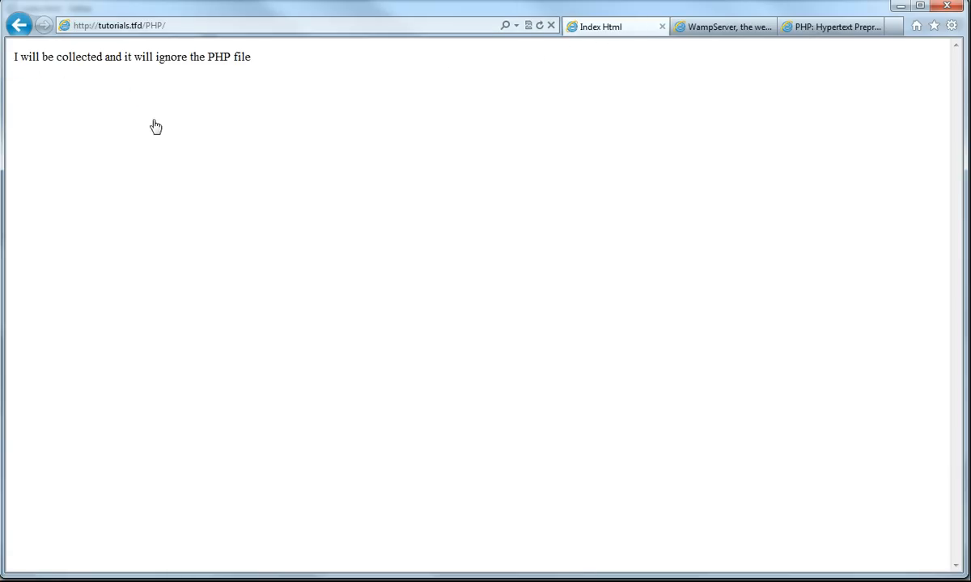
mouse_move(243, 81)
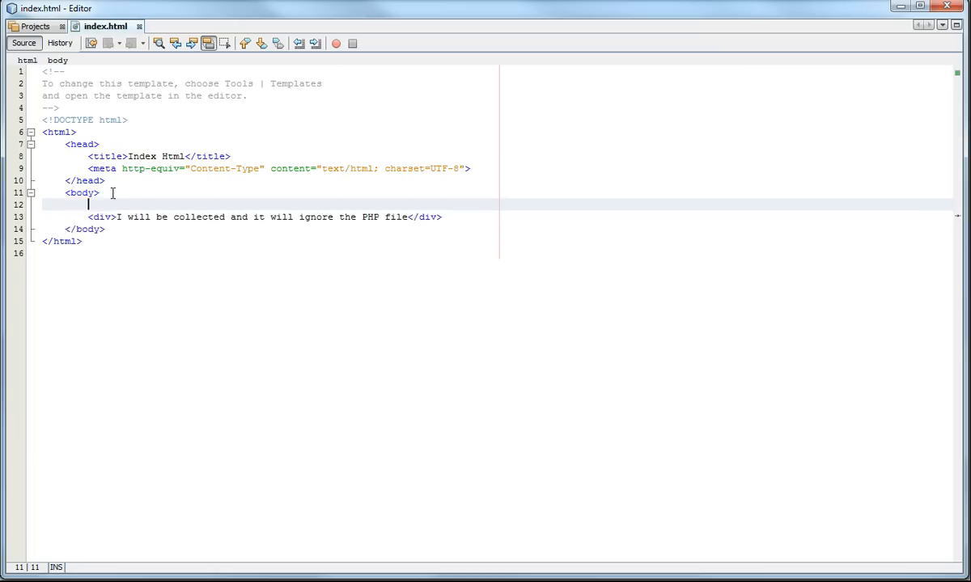
- Insert a <?php ... ?> block on a new line inside index.html's body
key("Enter")
type("<?")
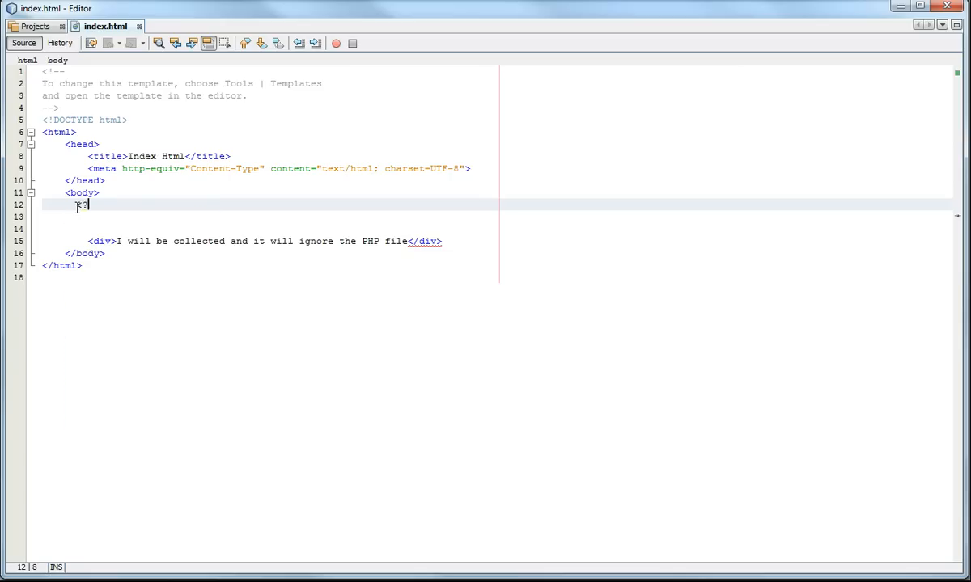
type("php")
type("?>")
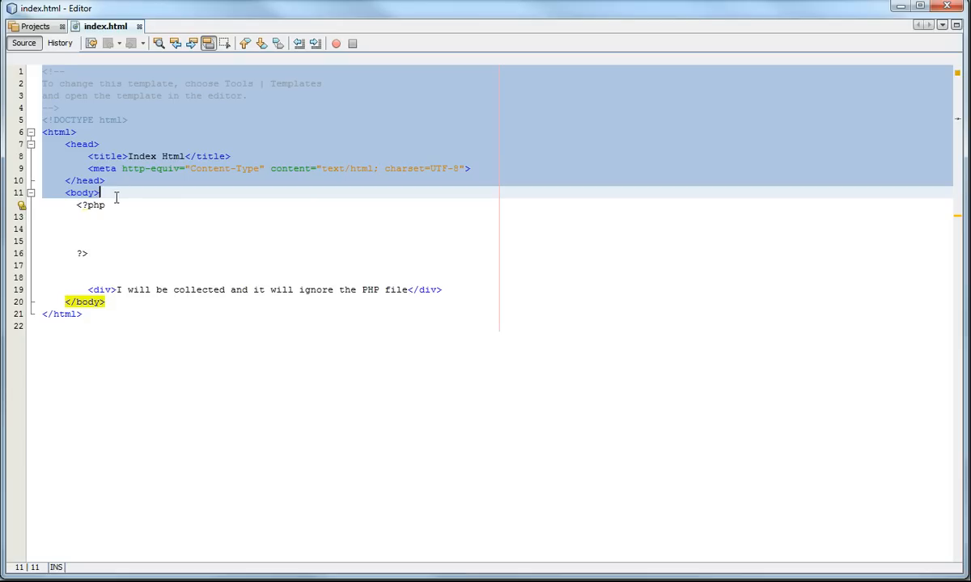
left_click(101, 193)
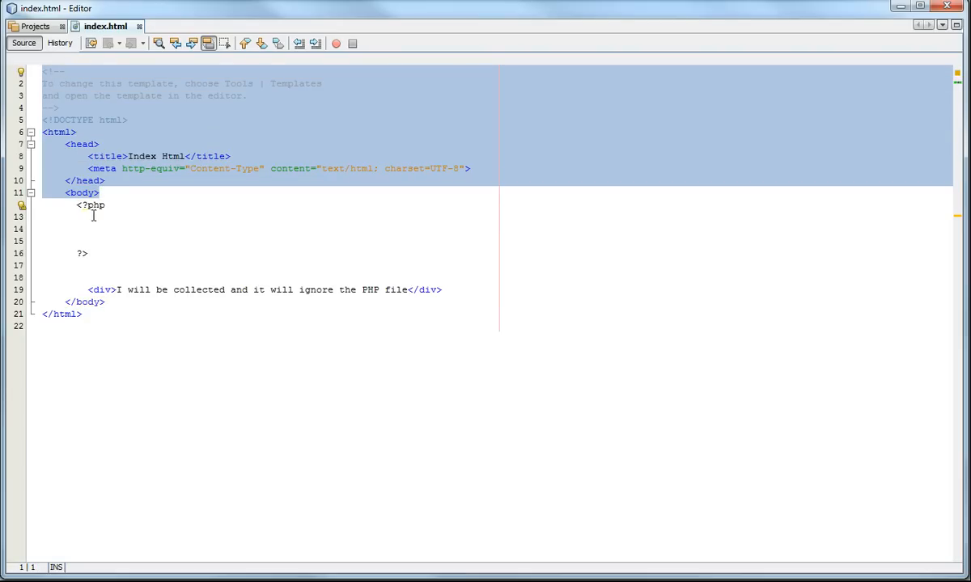
left_click(106, 204)
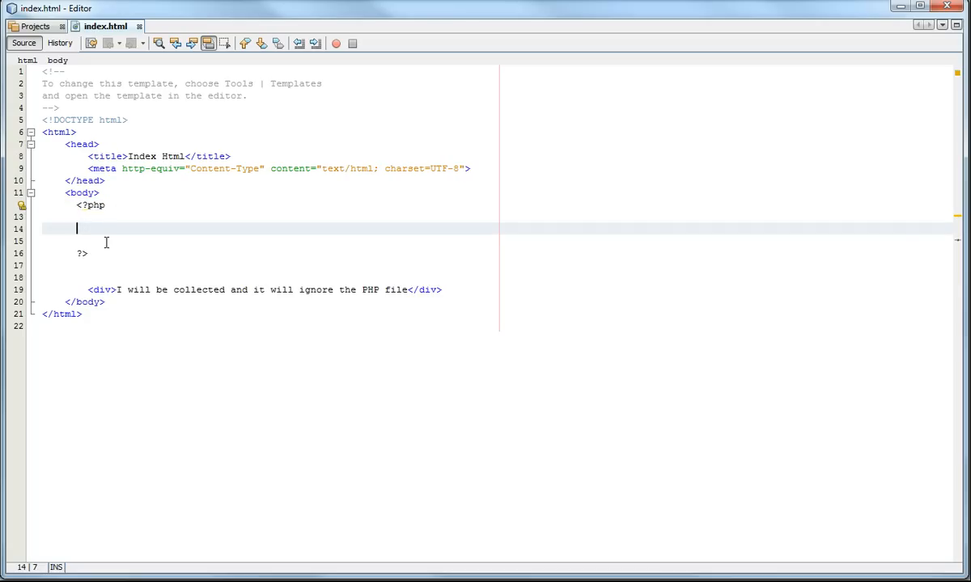
- Write echo "Hello World"; inside the PHP block above the div
type("echo")
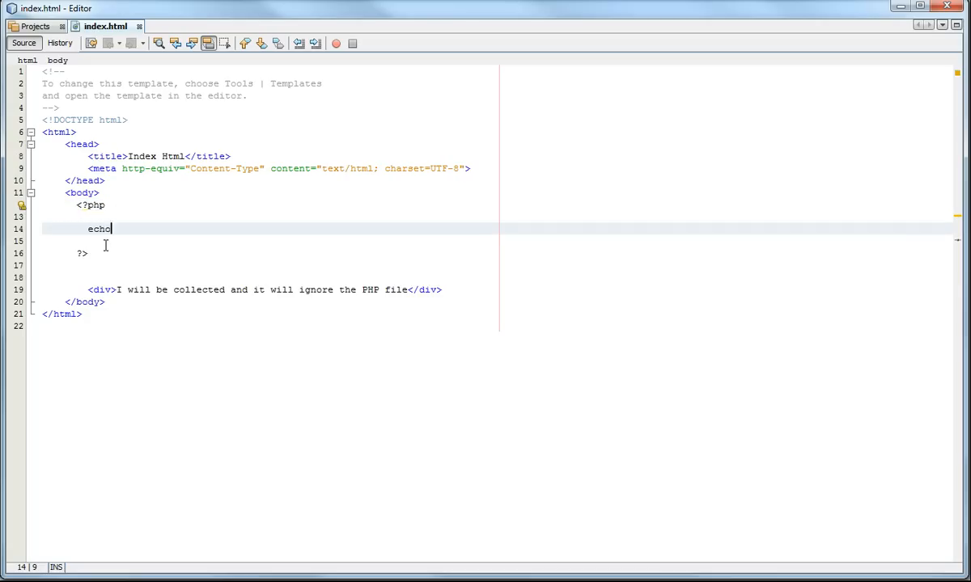
type("\"H")
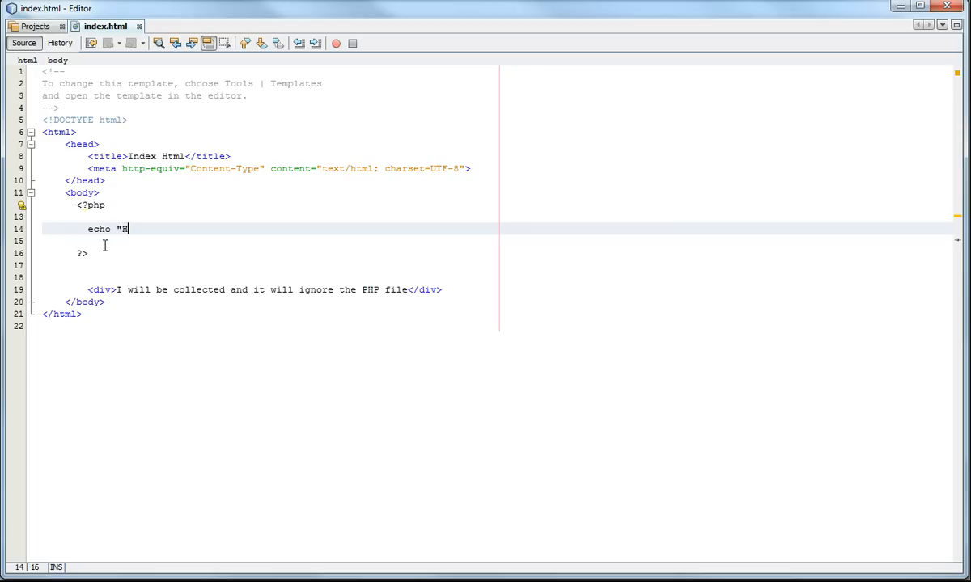
type("ello")
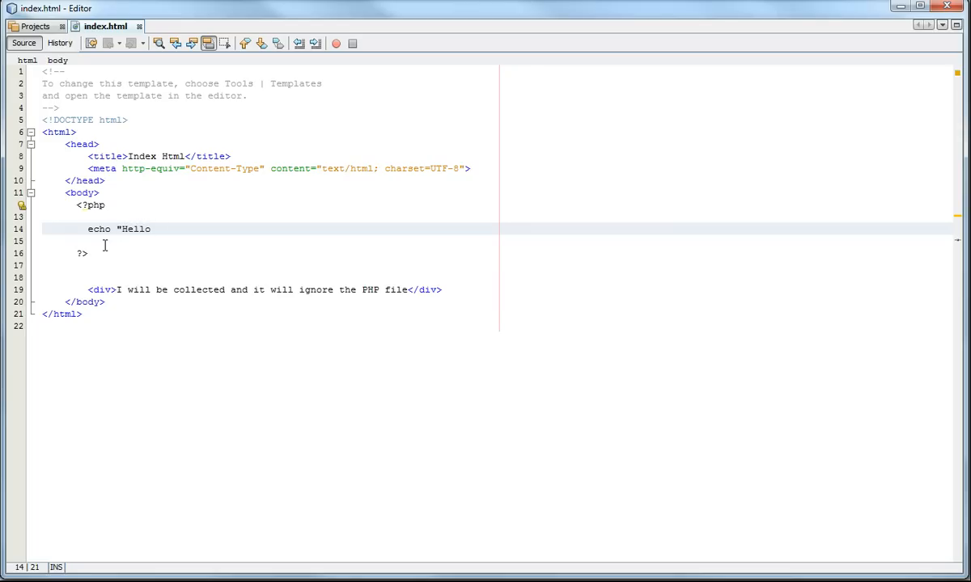
type("World\"")
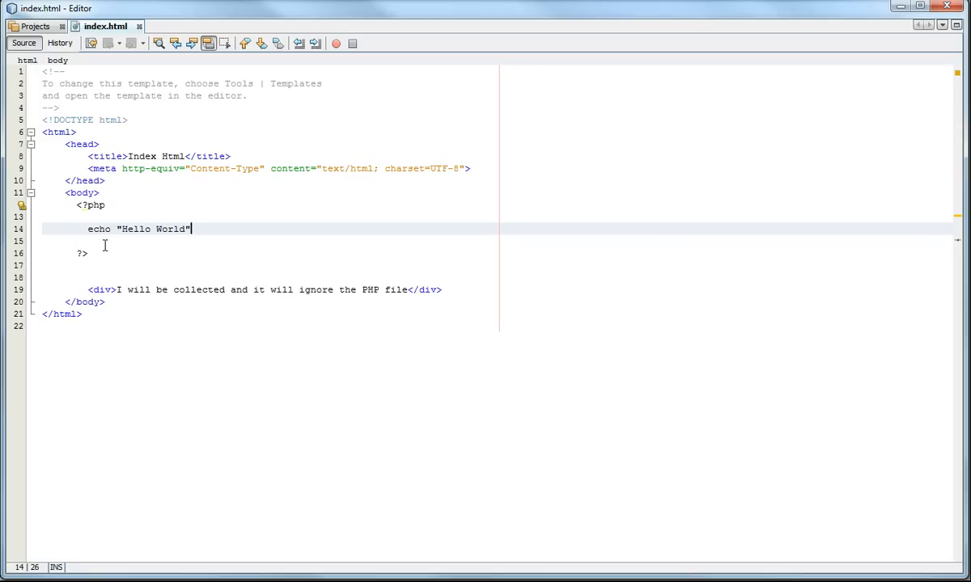
type(";")
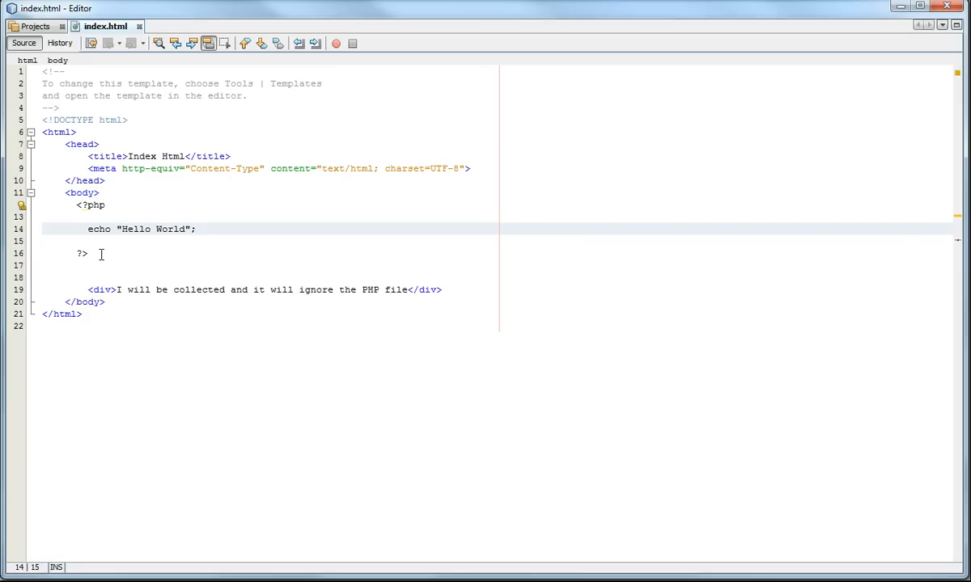
left_click(197, 230)
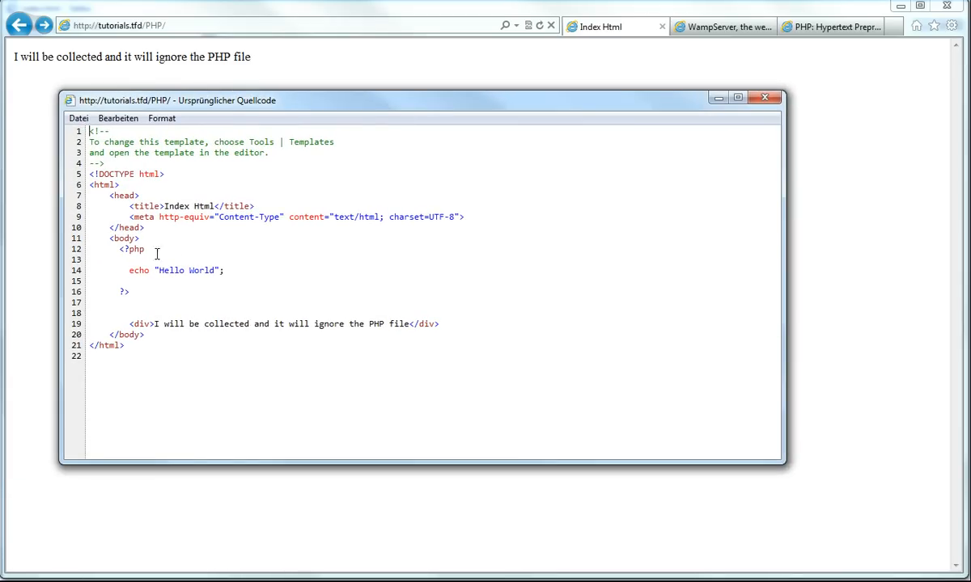
- Highlight the unprocessed PHP block in the page source, then return to NetBeans
left_click_drag(120, 249, 129, 291)
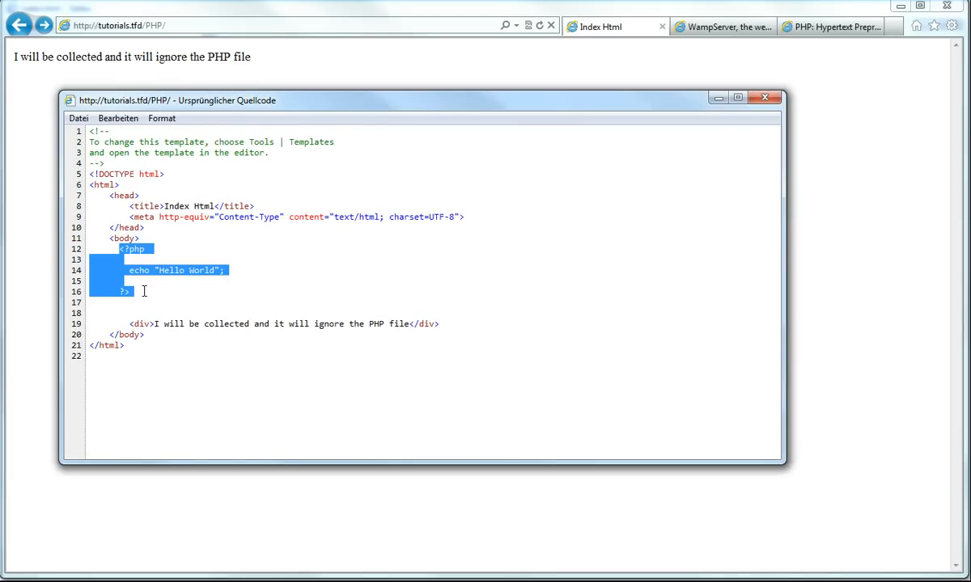
left_click(165, 282)
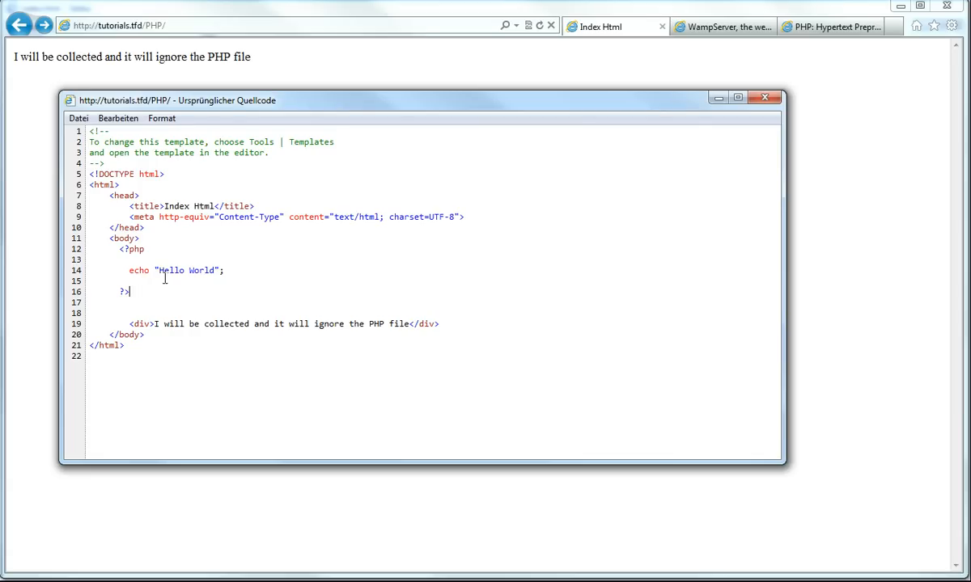
left_click_drag(119, 249, 130, 291)
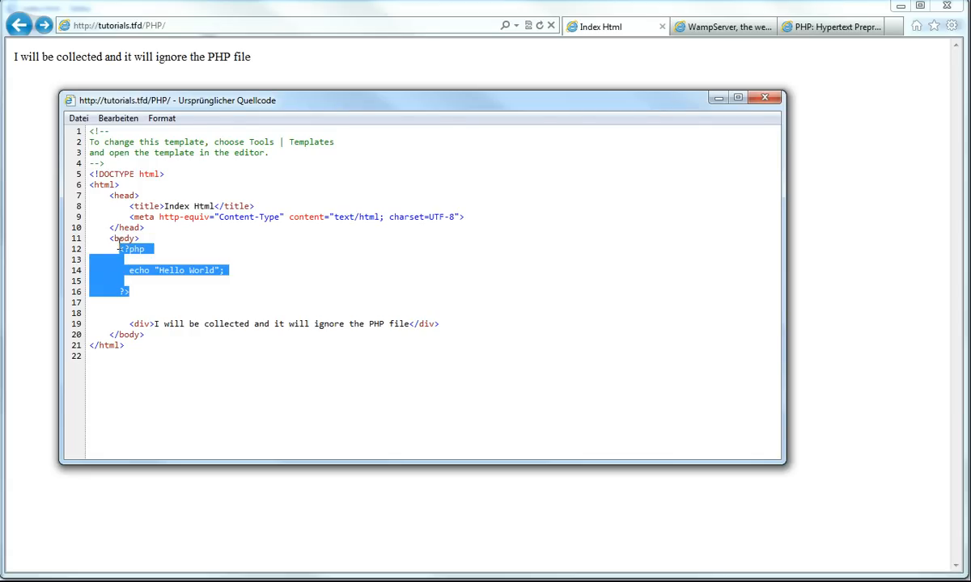
left_click(129, 293)
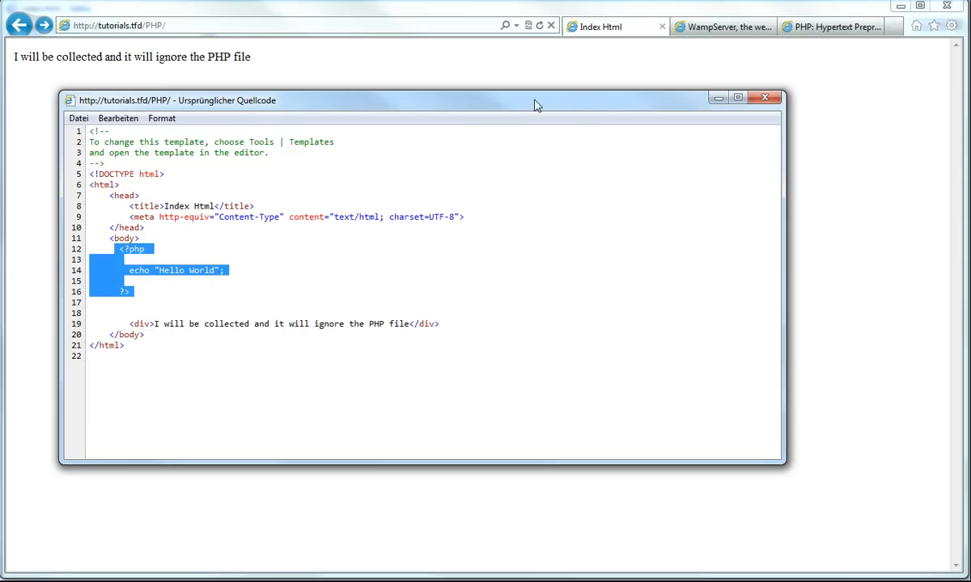
left_click(764, 97)
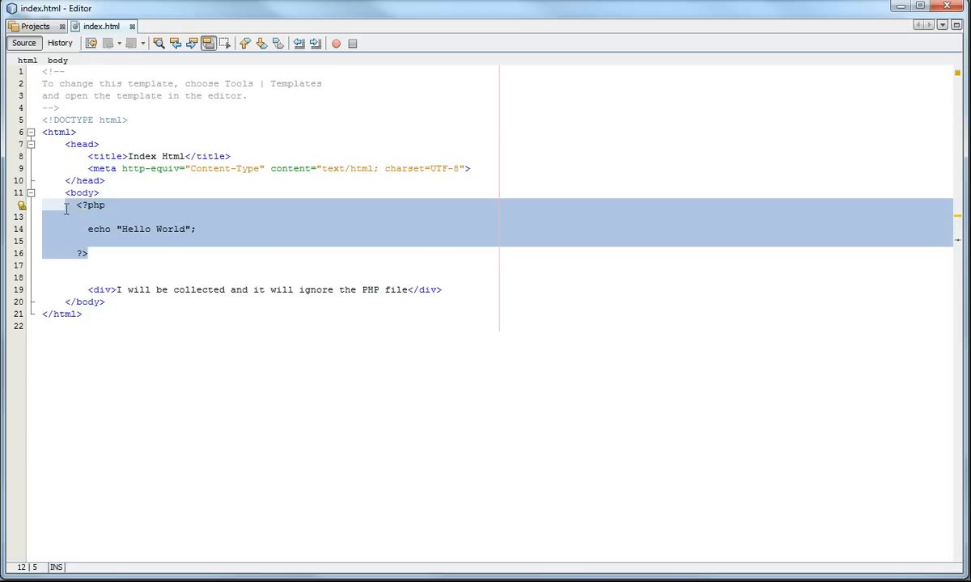
- Replace the old block with a <?php block before the div that echoes "Hello World";
key("Delete")
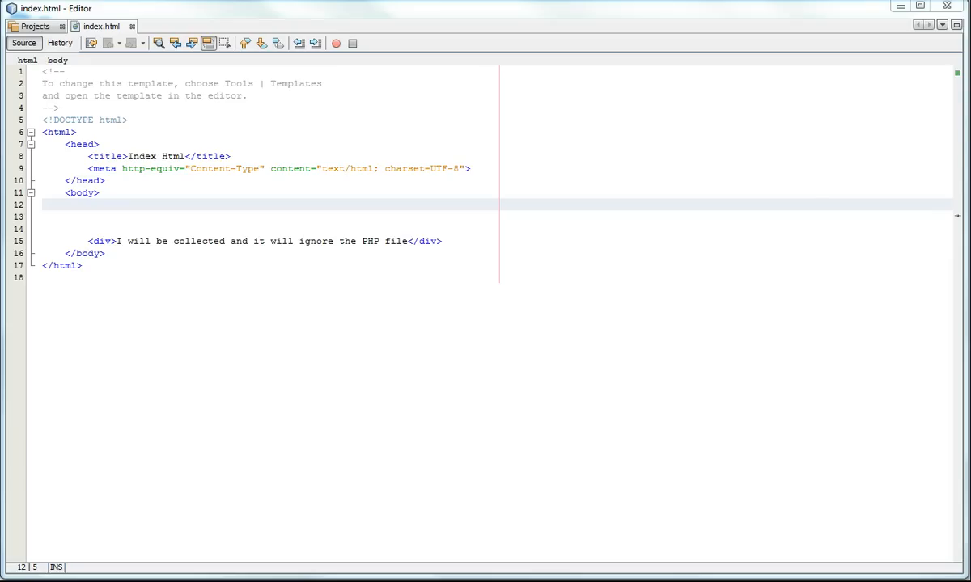
key("ctrl+a")
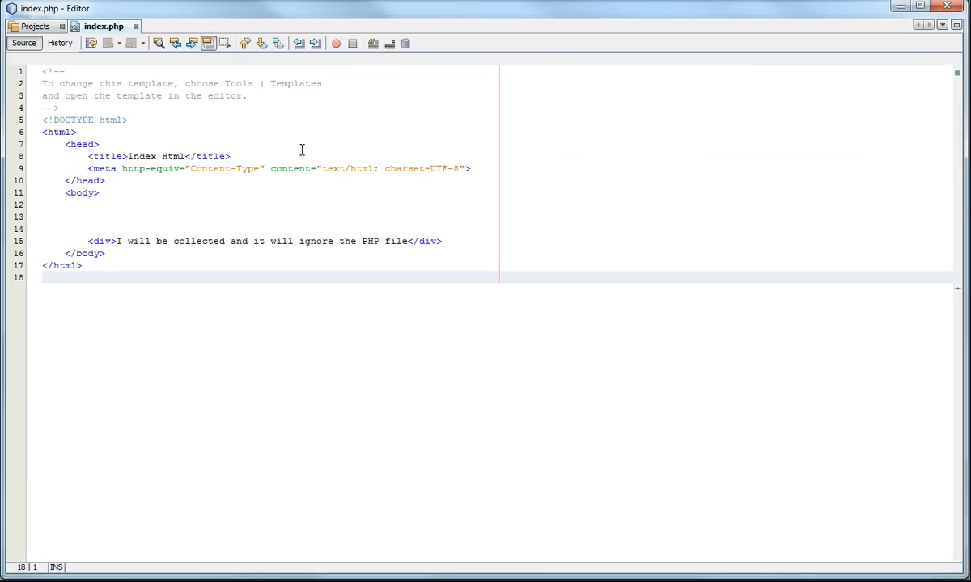
type("<")
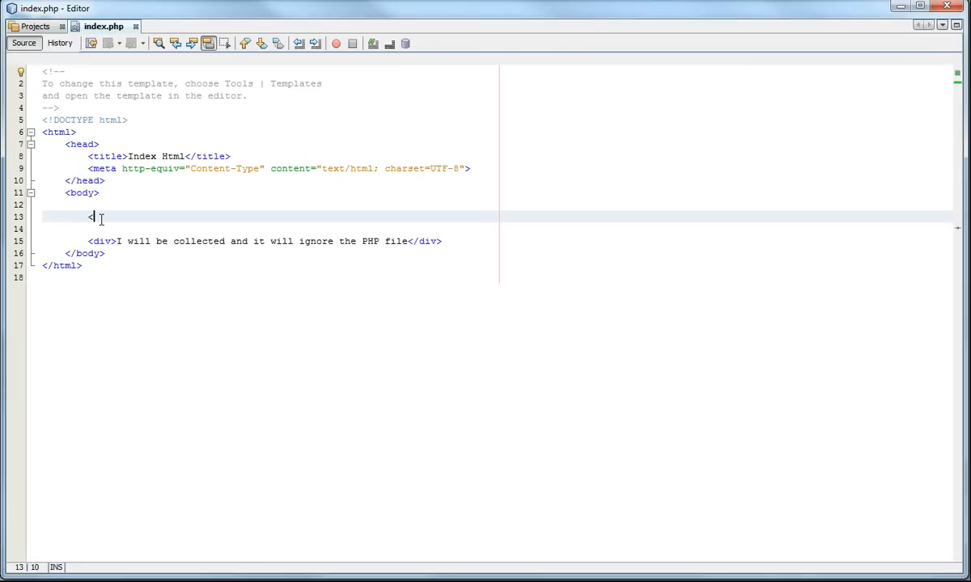
type("?php")
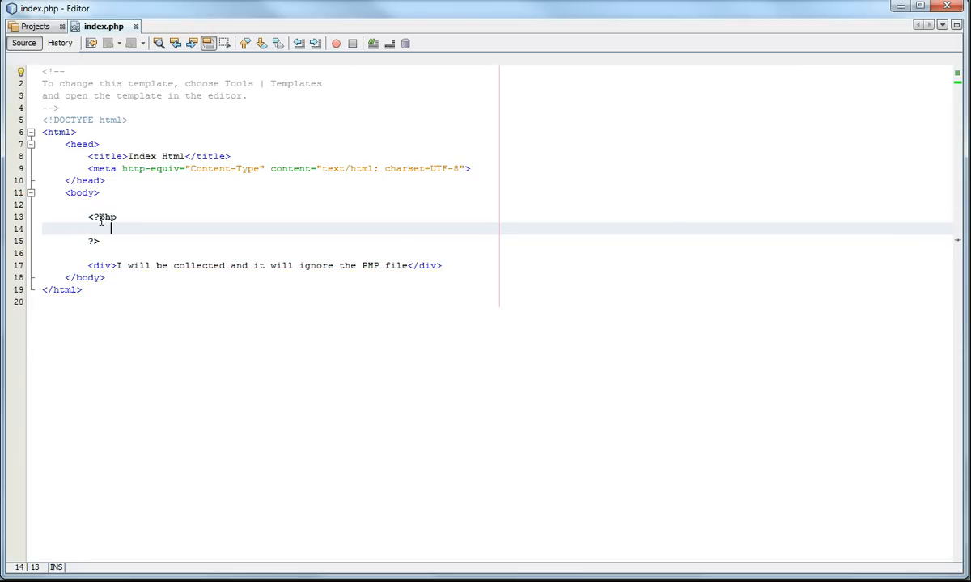
type("echo \"Hel")
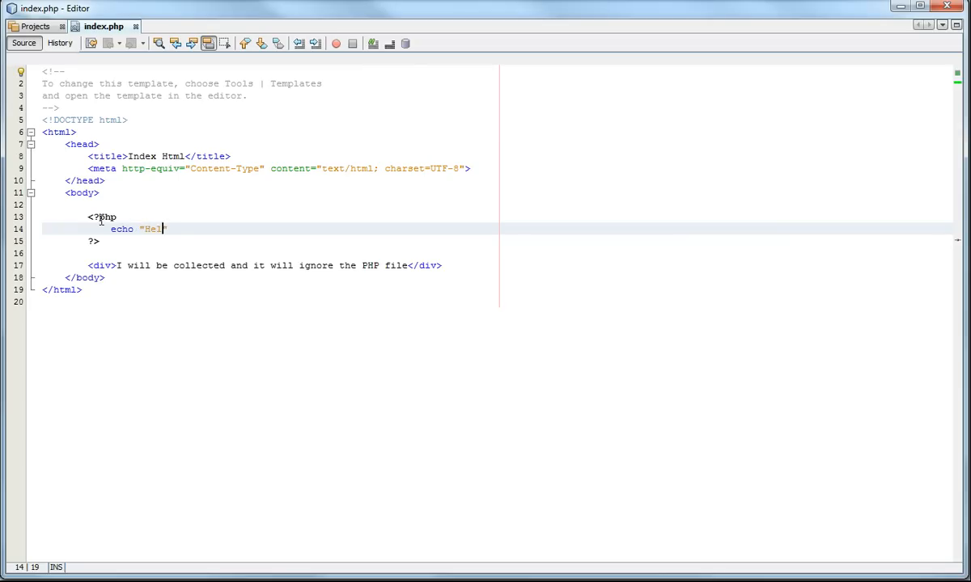
type("lo Wiorld\"")
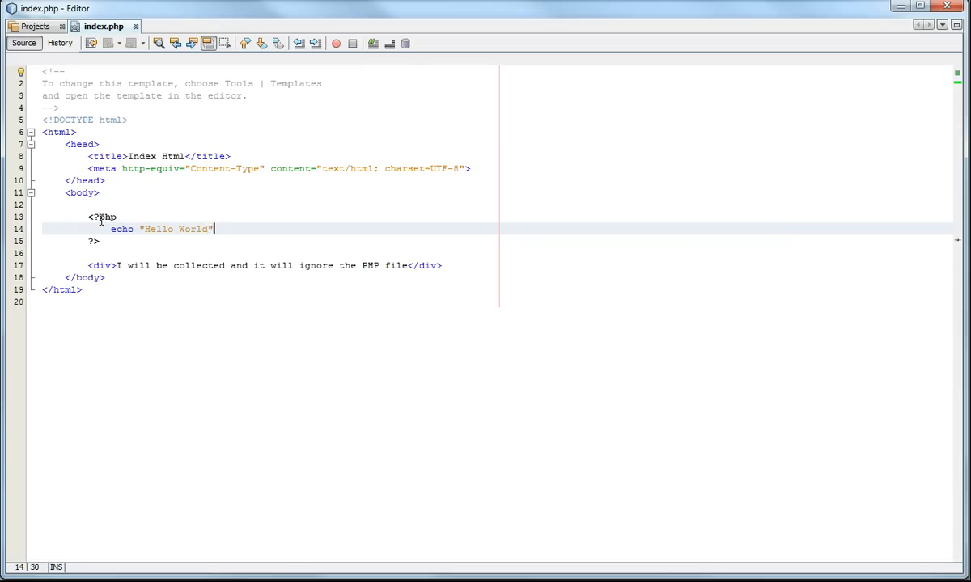
type(";")
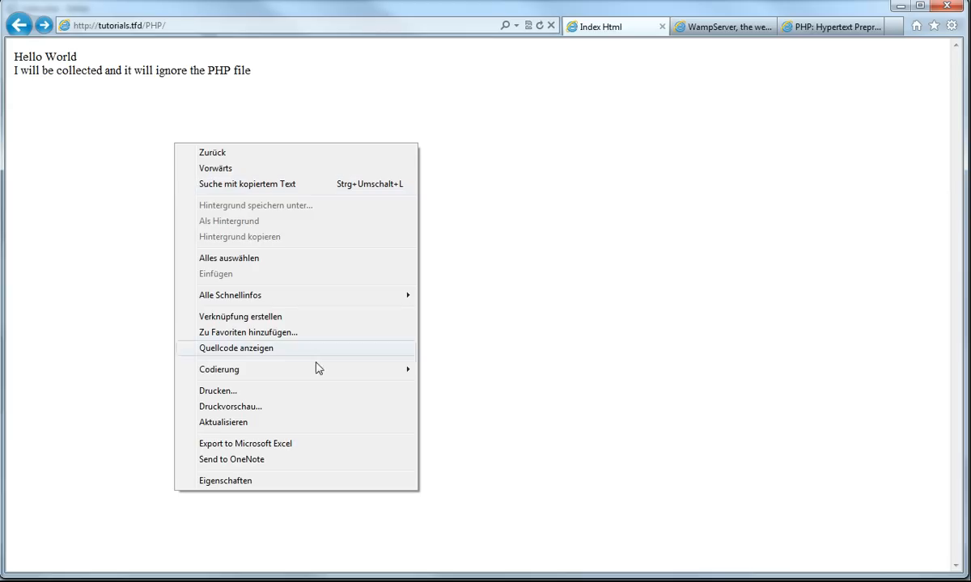
- View the page source (Quellcode anzeigen) showing plain Hello World with no PHP, then close it
left_click(237, 350)
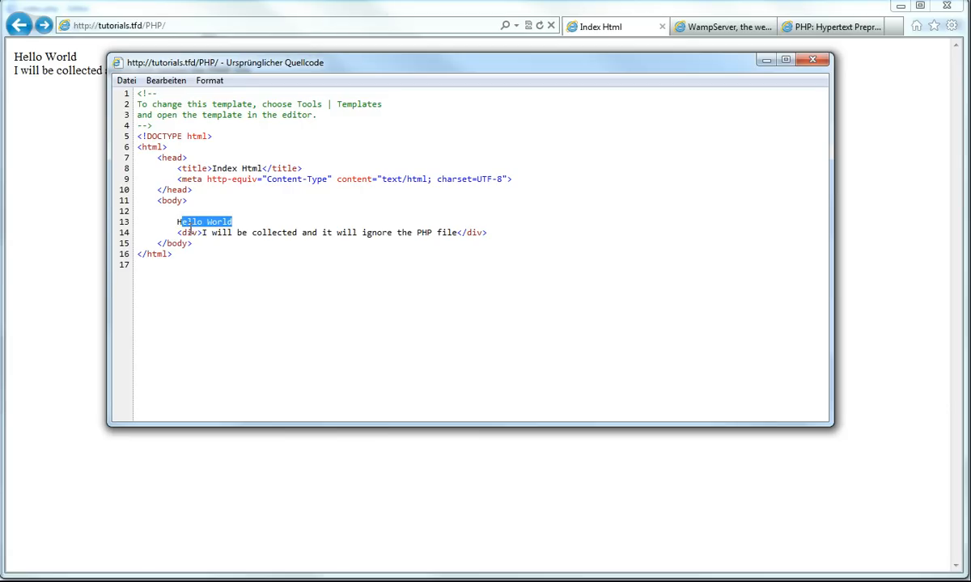
left_click(812, 58)
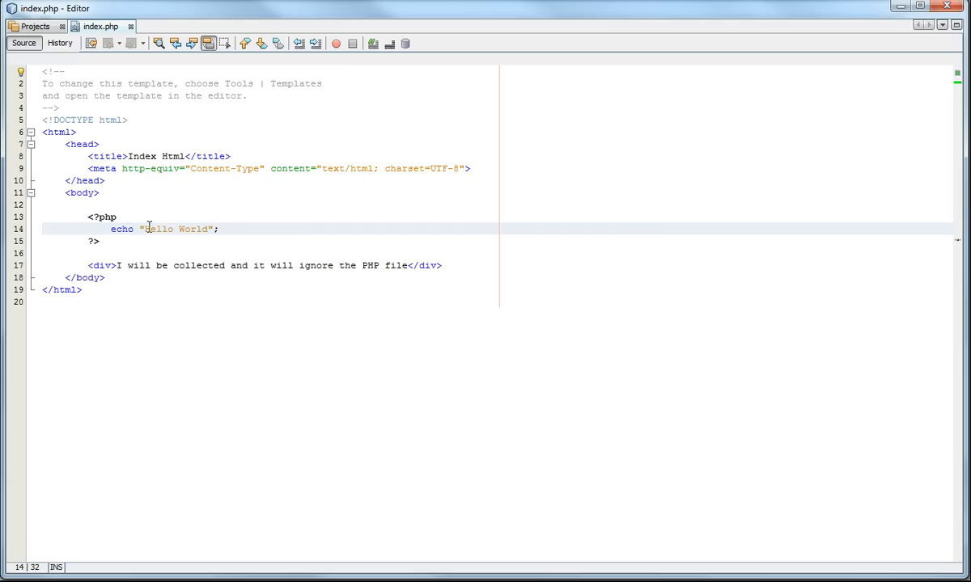
- Wrap the echoed Hello World in <b> and </b> tags inside the string
type("<b>")
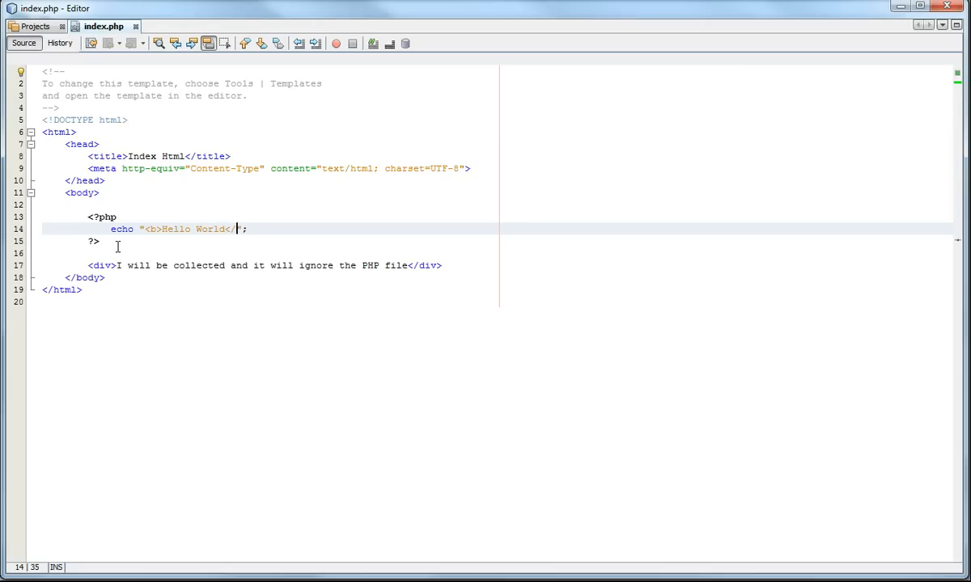
type("b>")
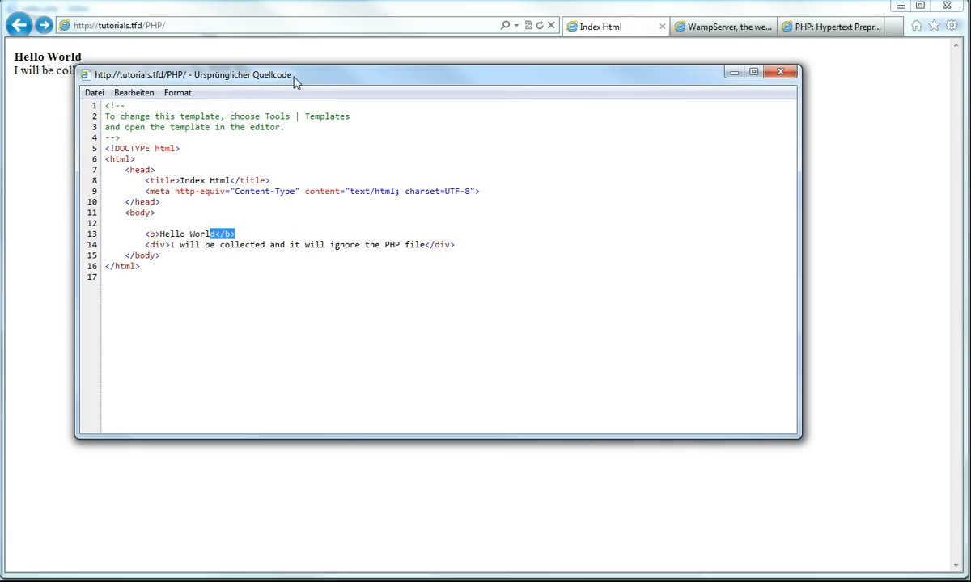
- Close the source view, select and deselect the bold Hello World page text, then return to php.net
left_click(780, 74)
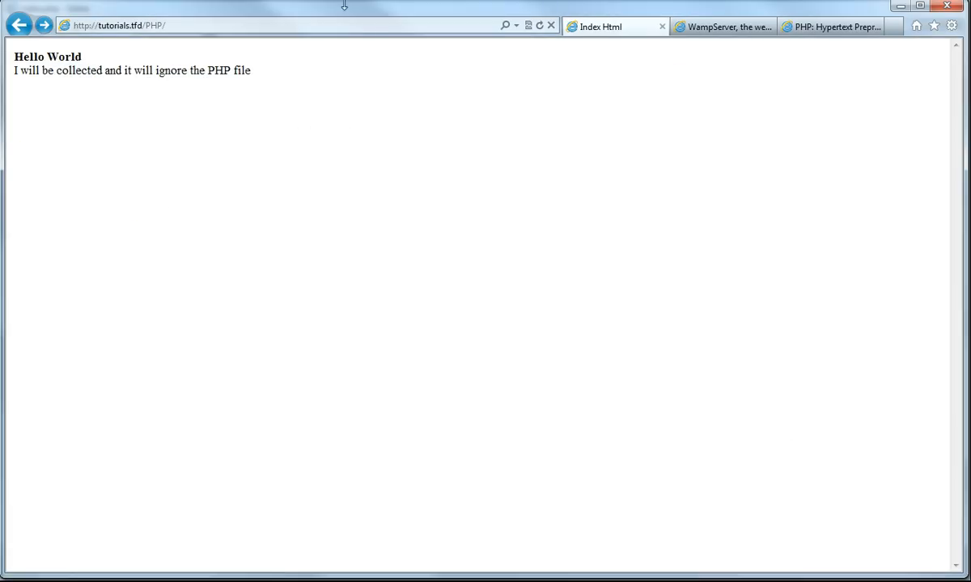
left_click_drag(45, 57, 250, 71)
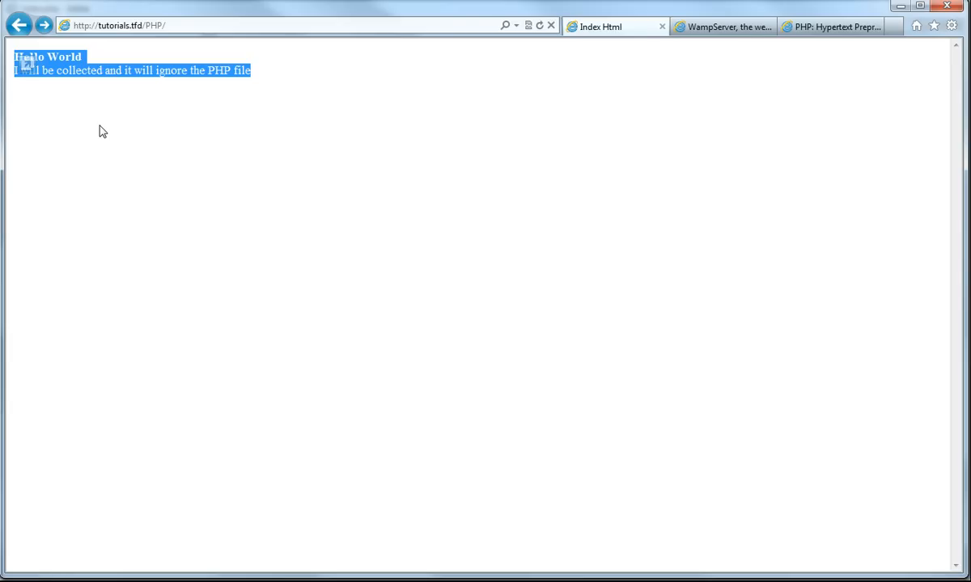
left_click(754, 65)
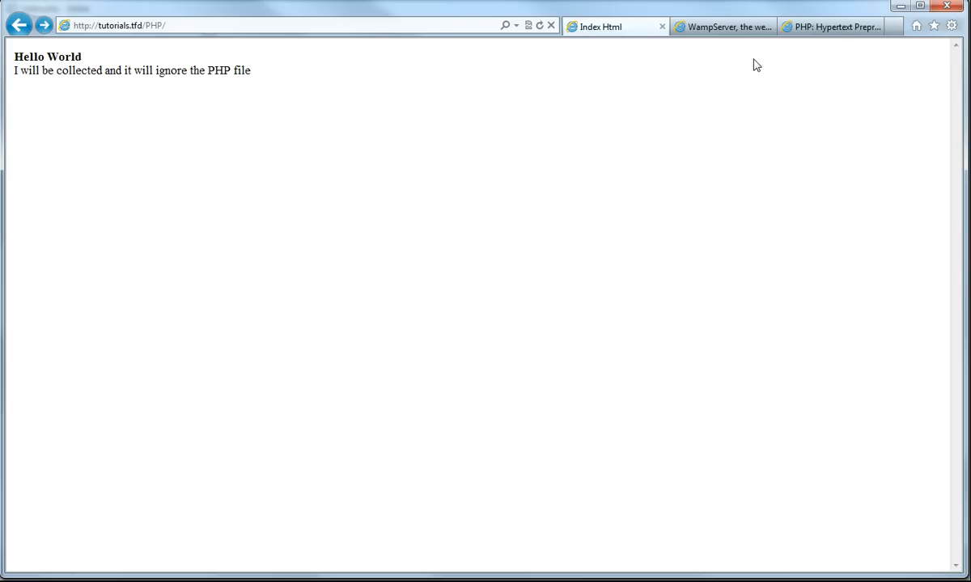
left_click(832, 26)
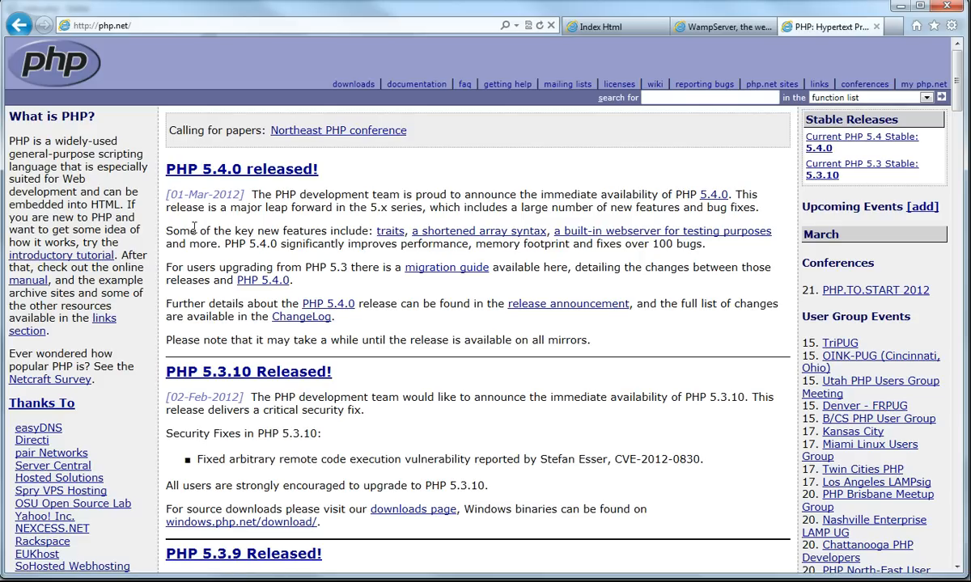
mouse_move(142, 211)
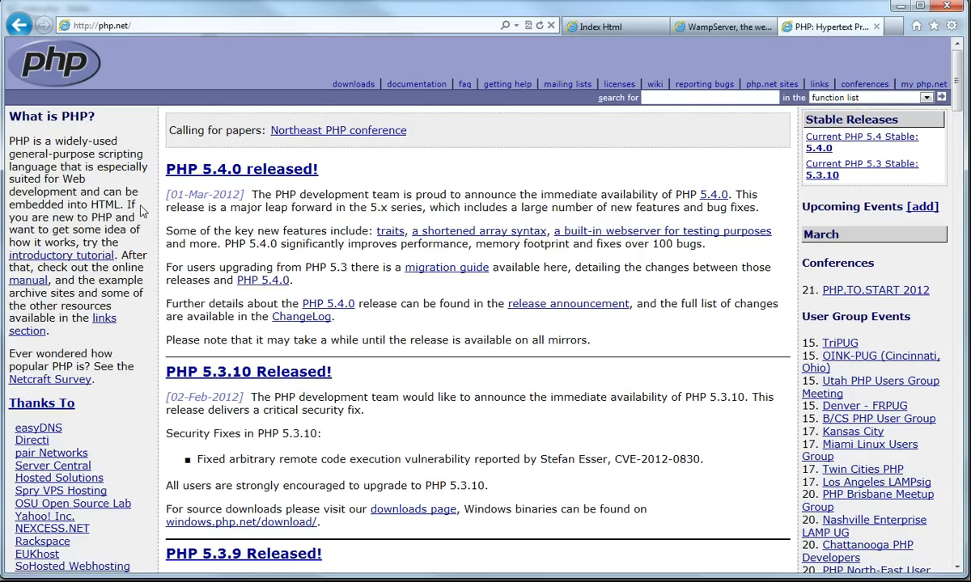
mouse_move(68, 242)
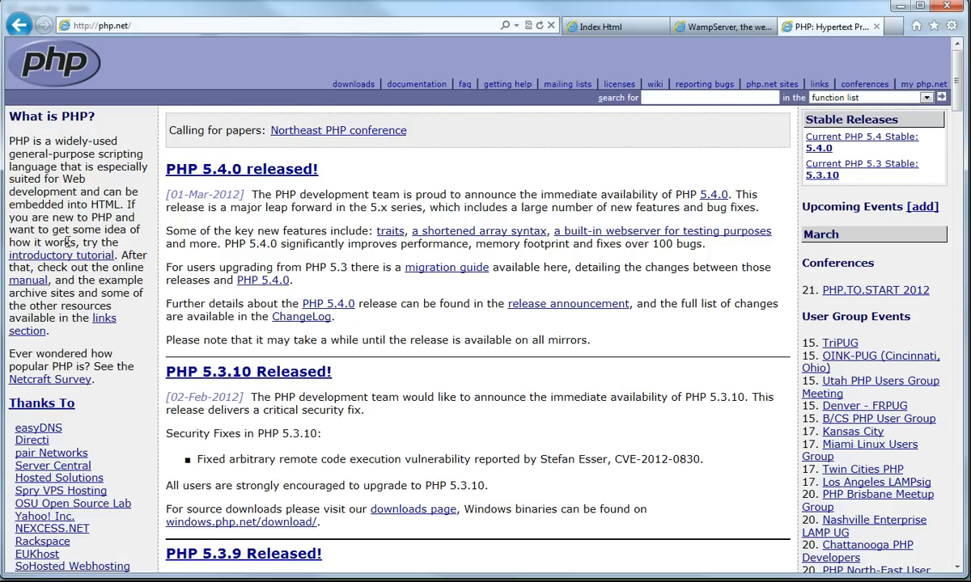
mouse_move(126, 249)
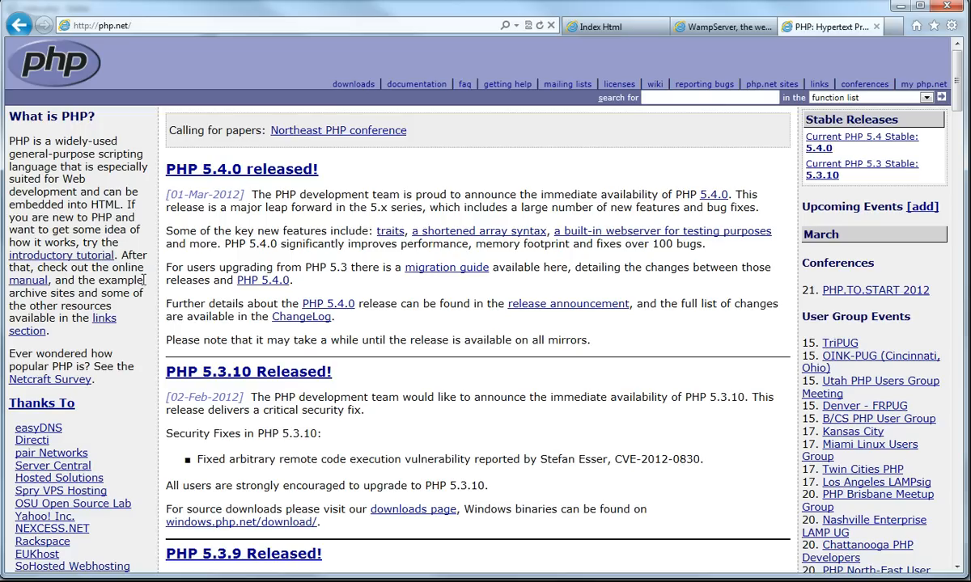
mouse_move(74, 304)
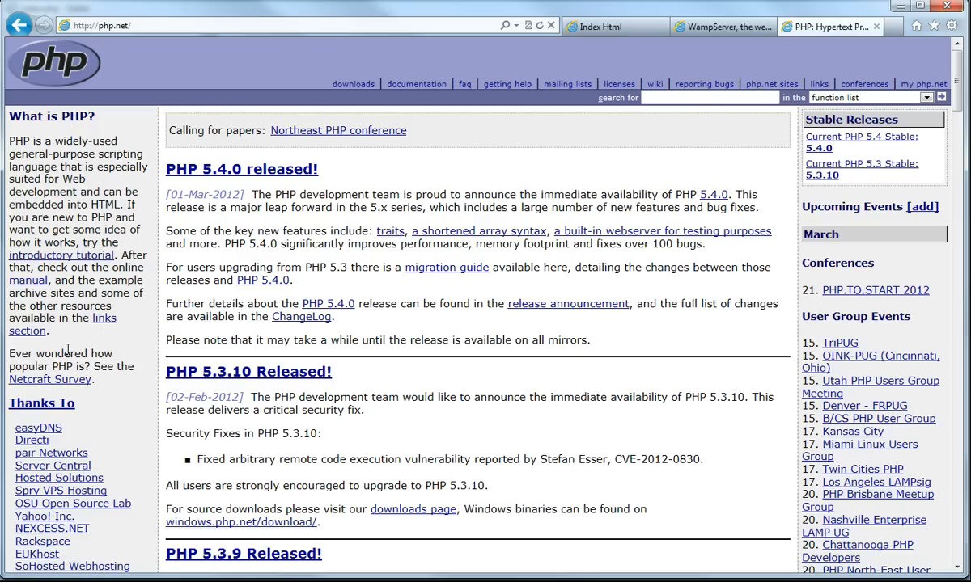
mouse_move(77, 349)
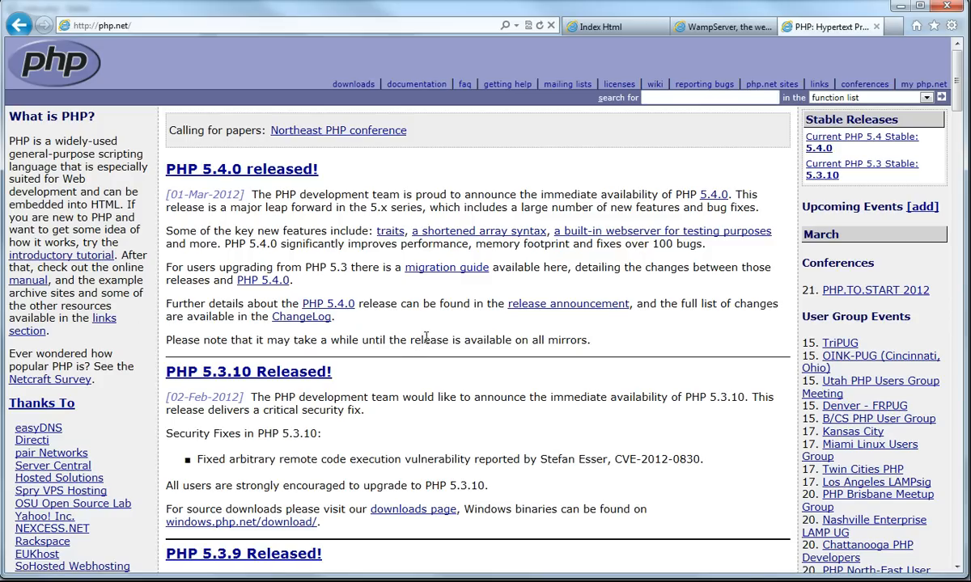
mouse_move(61, 256)
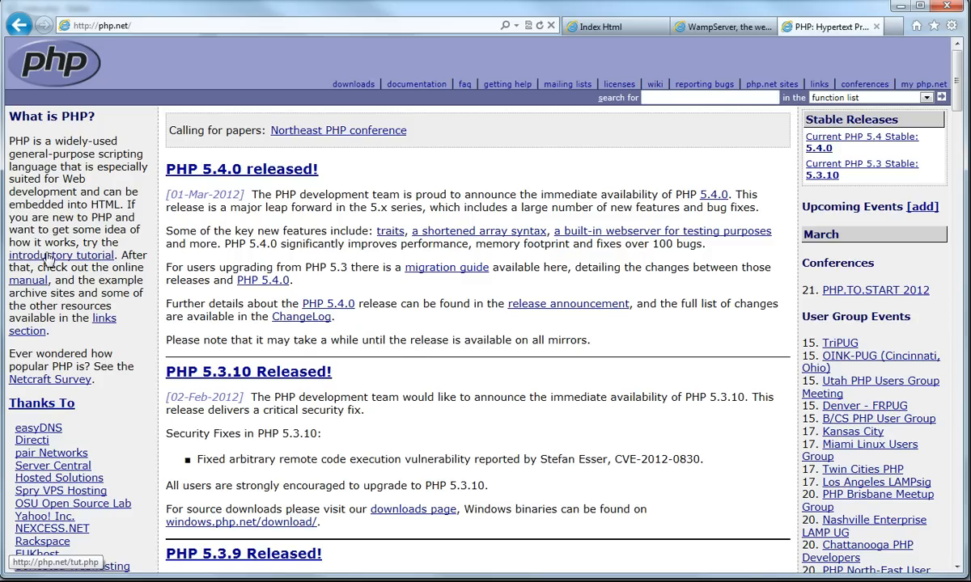
mouse_move(43, 266)
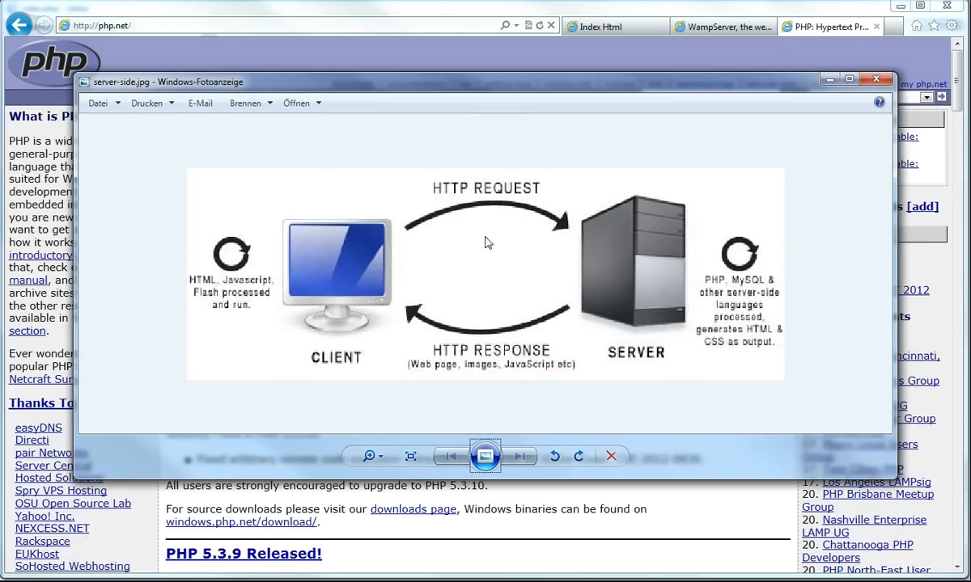
mouse_move(529, 311)
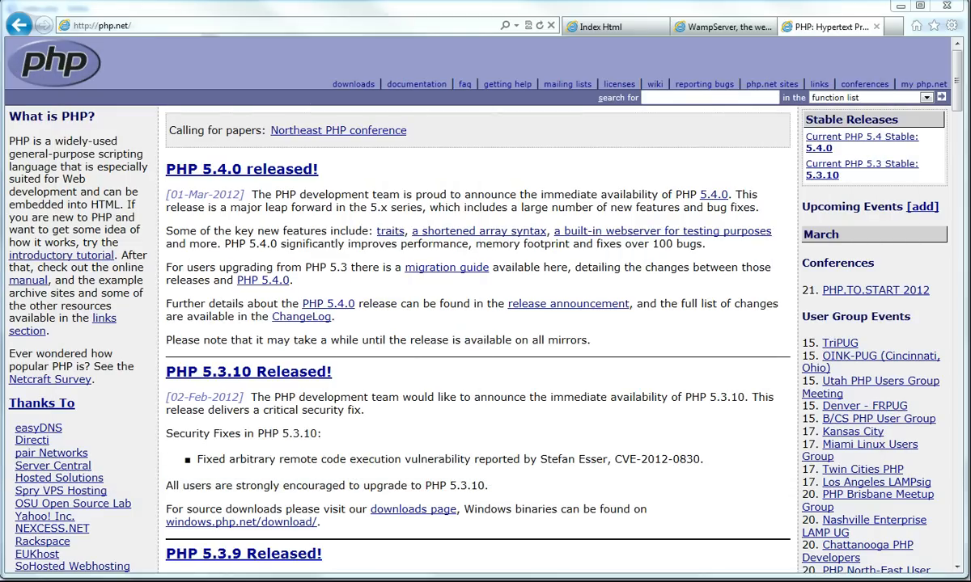
mouse_move(692, 78)
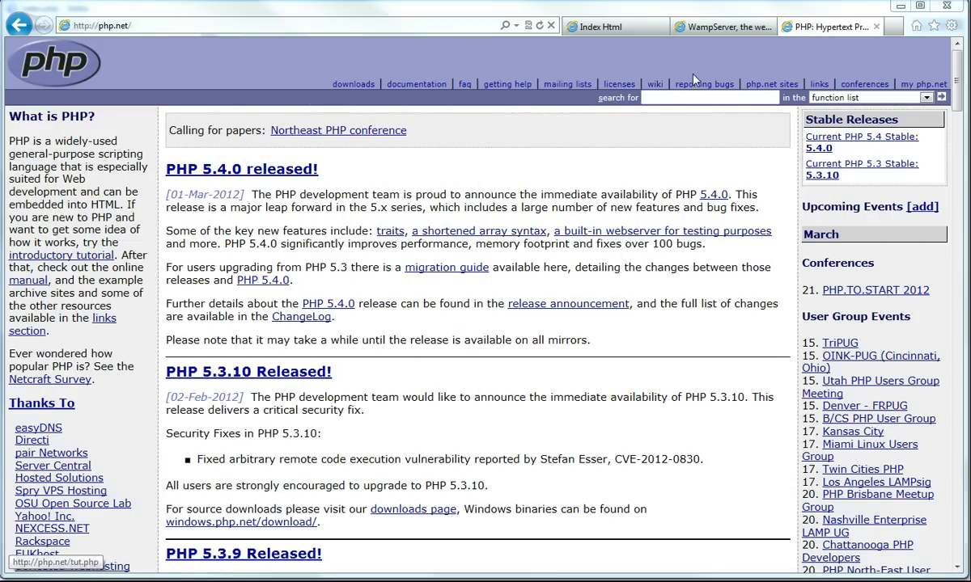